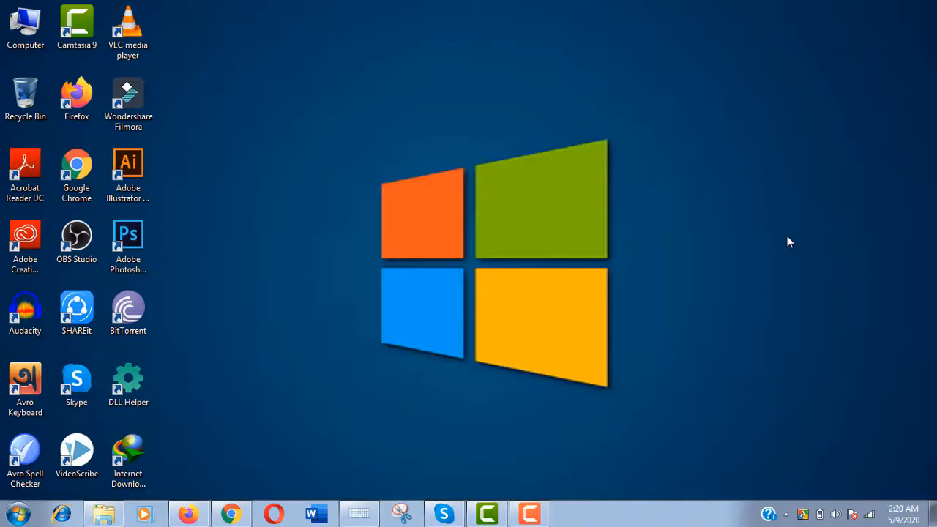
pyautogui.moveTo(735, 144)
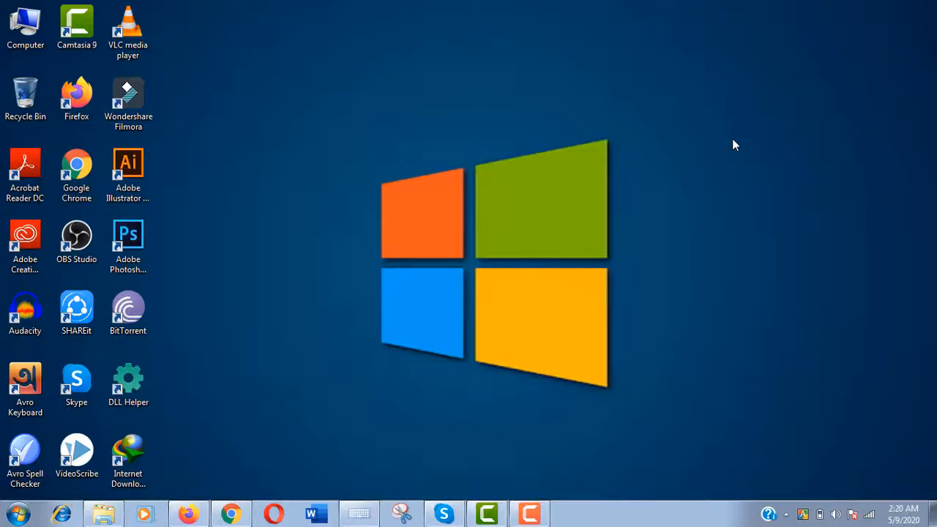
pyautogui.moveTo(197, 446)
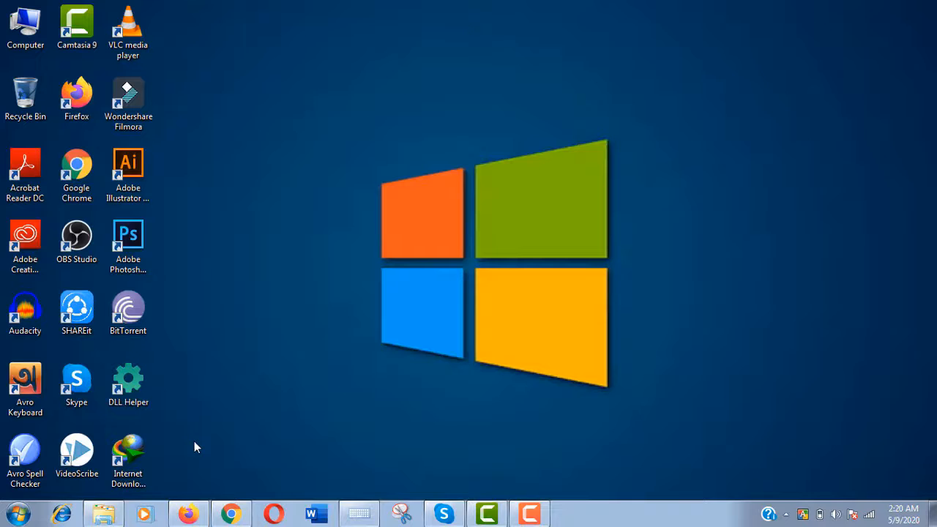
pyautogui.moveTo(189, 514)
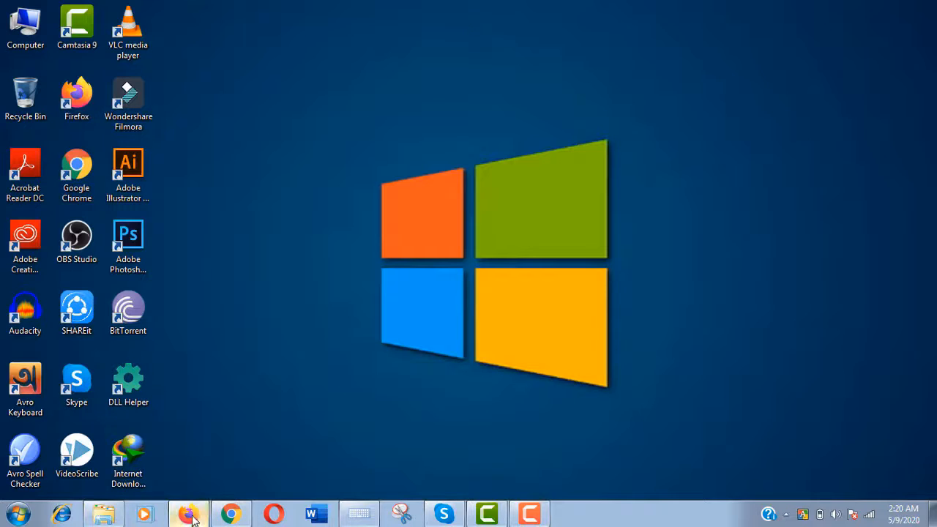
# Step: Bring up Firefox on the claimed-music help page and highlight the policy type explanations
pyautogui.click(188, 513)
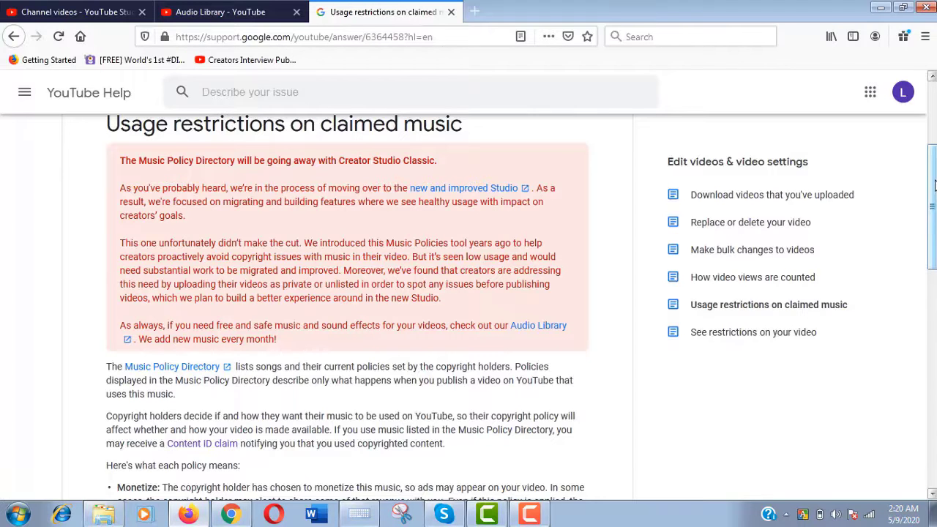
pyautogui.scroll(-3)
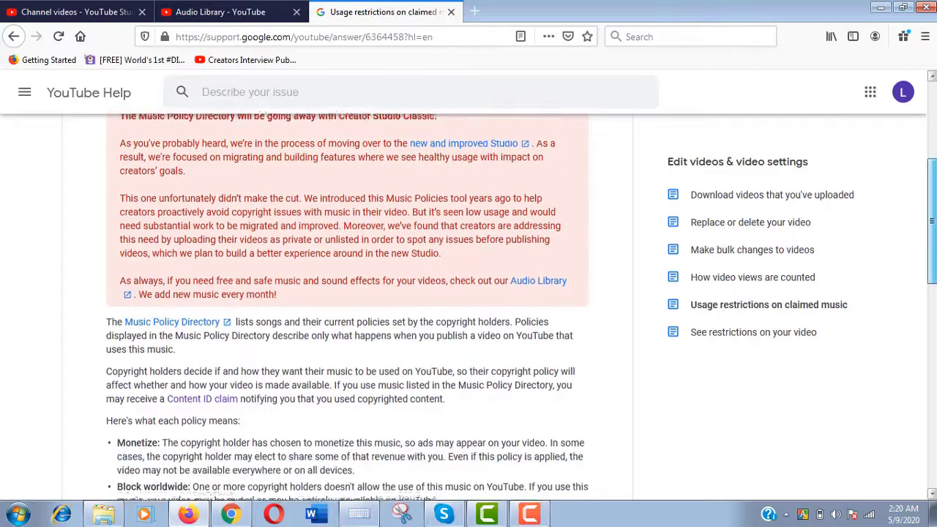
pyautogui.scroll(-3)
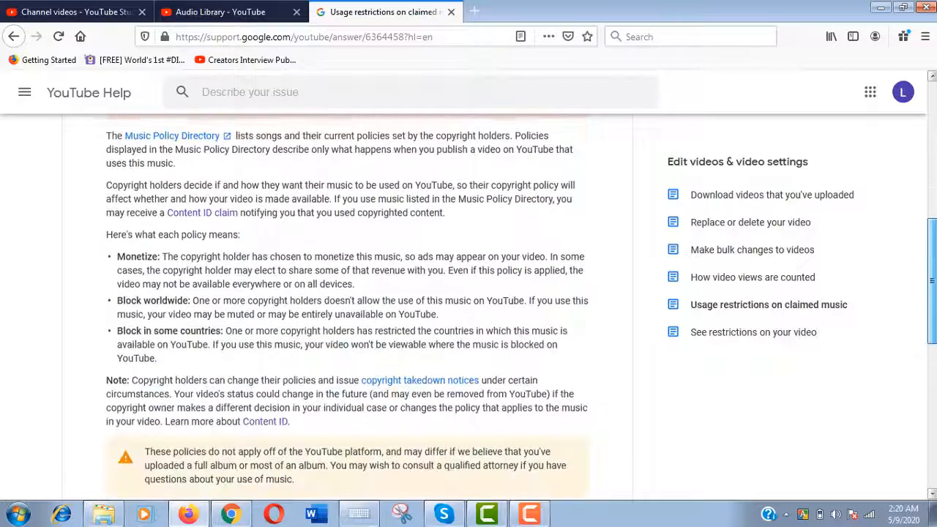
pyautogui.scroll(3)
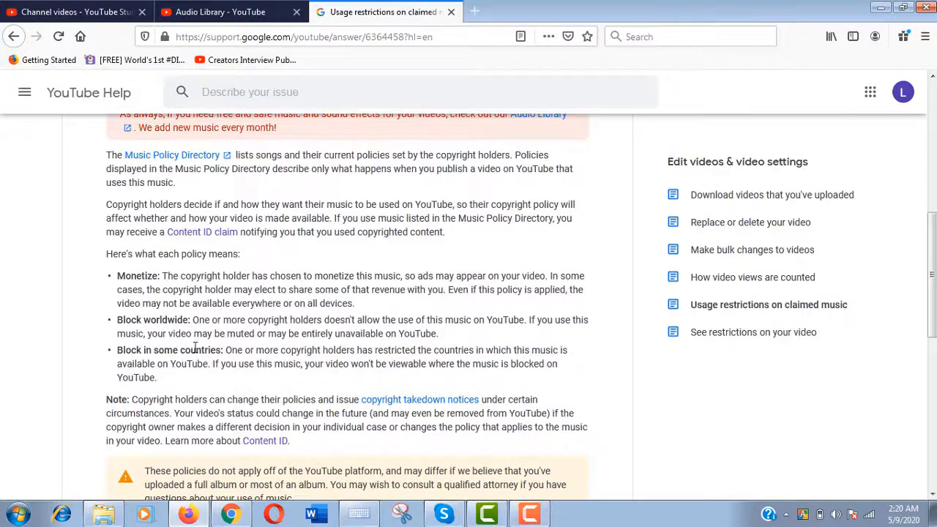
pyautogui.moveTo(106, 254); pyautogui.dragTo(158, 377)
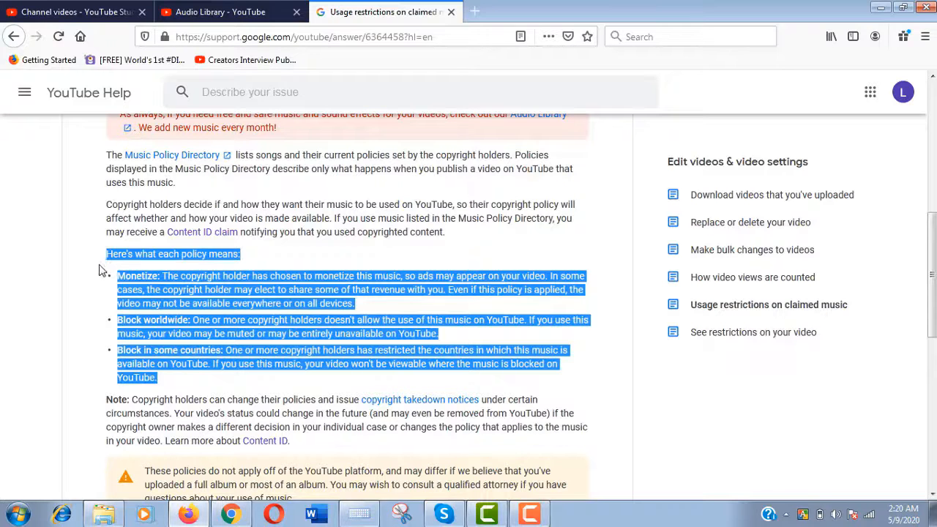
pyautogui.click(182, 188)
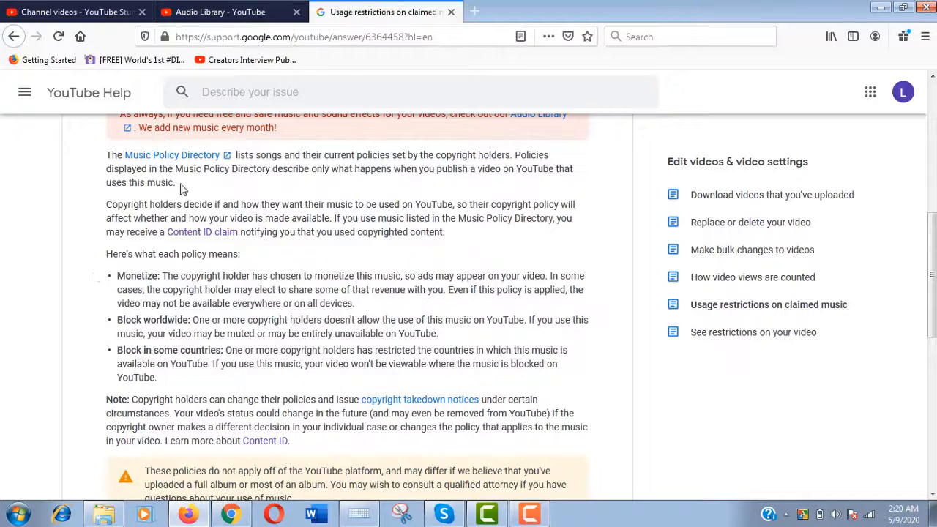
# Step: Highlight the sentence recommending the free Audio Library
pyautogui.click(303, 37)
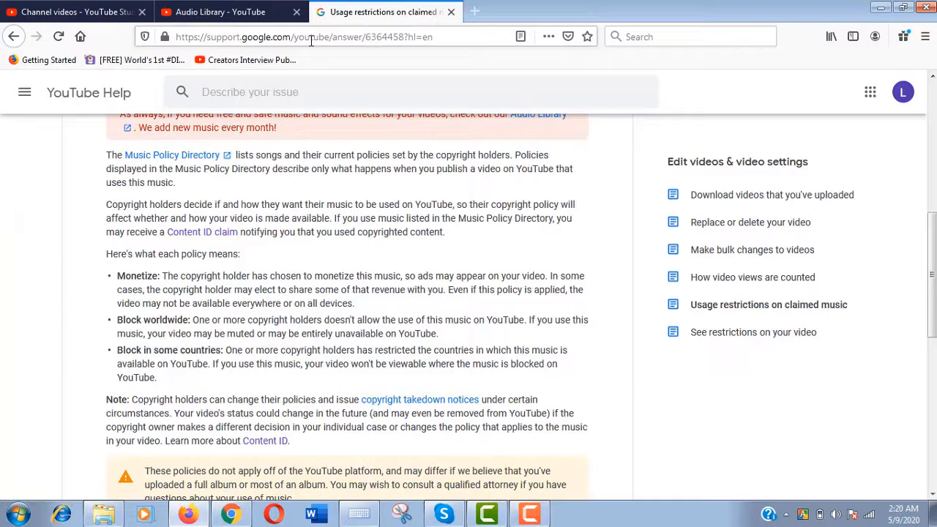
pyautogui.scroll(3)
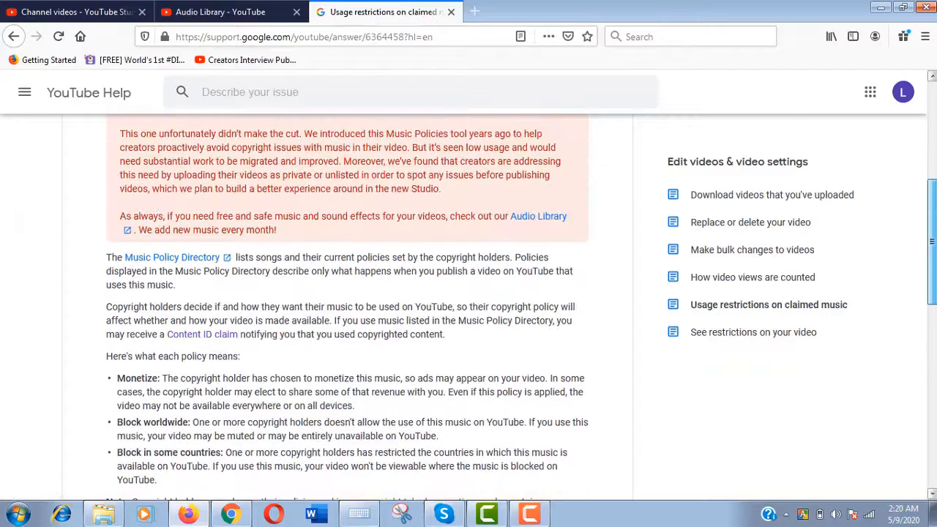
pyautogui.scroll(-3)
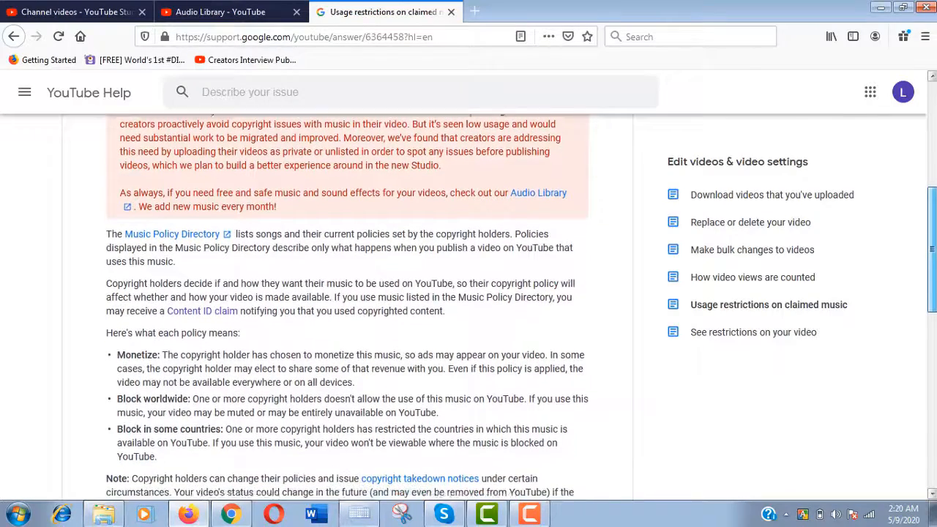
pyautogui.scroll(-3)
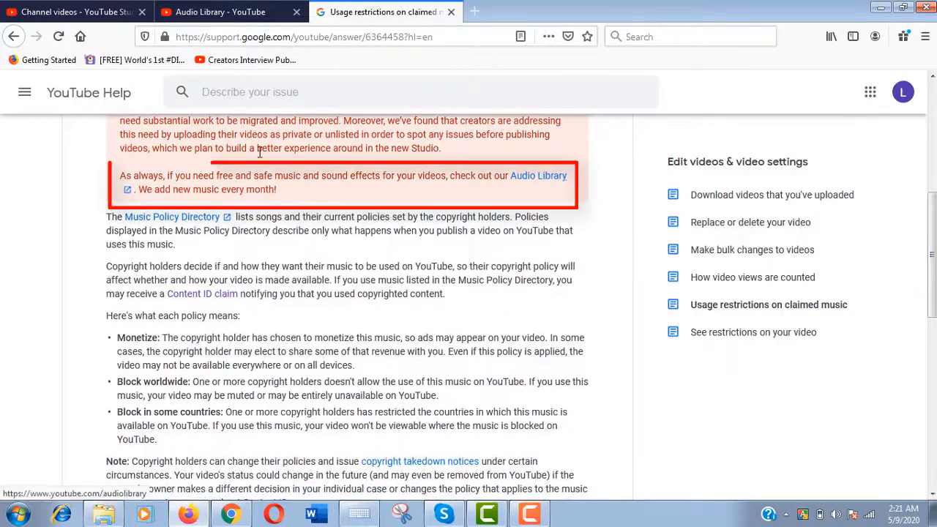
pyautogui.moveTo(120, 175); pyautogui.dragTo(277, 189)
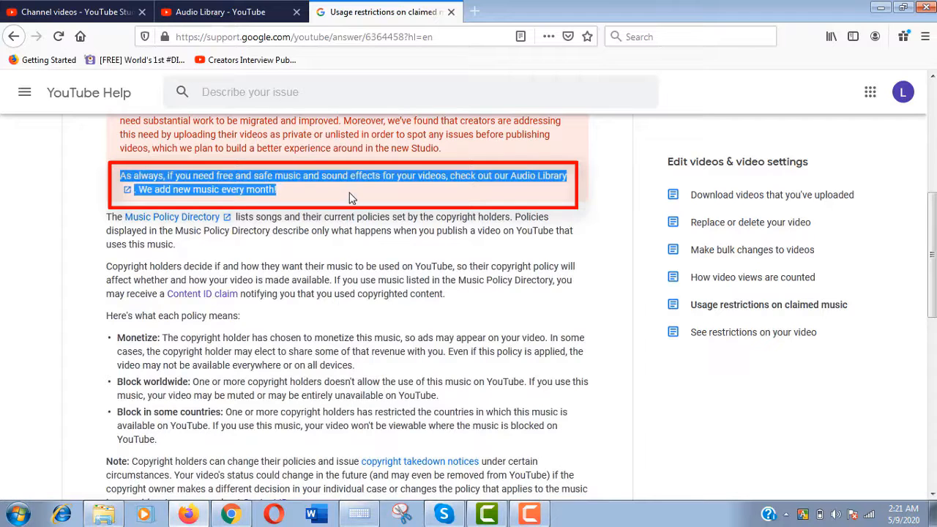
pyautogui.moveTo(105, 227)
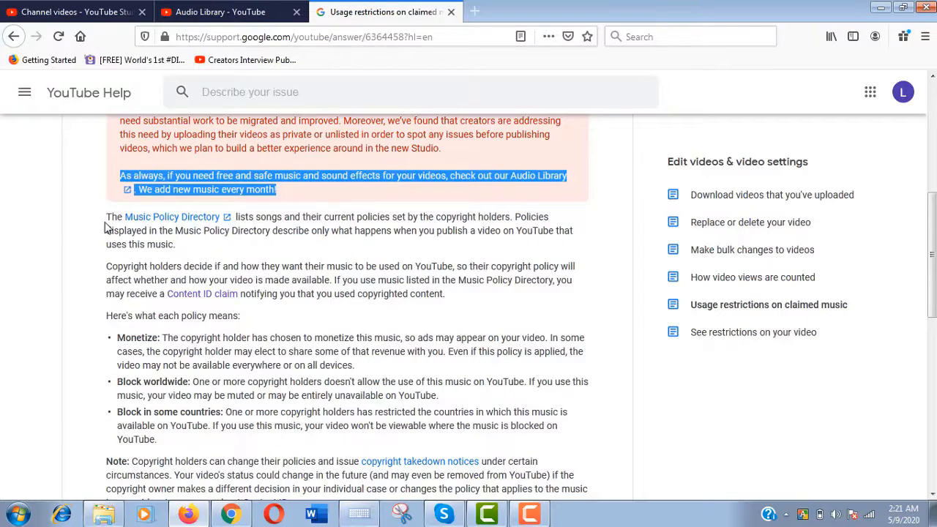
pyautogui.moveTo(538, 176)
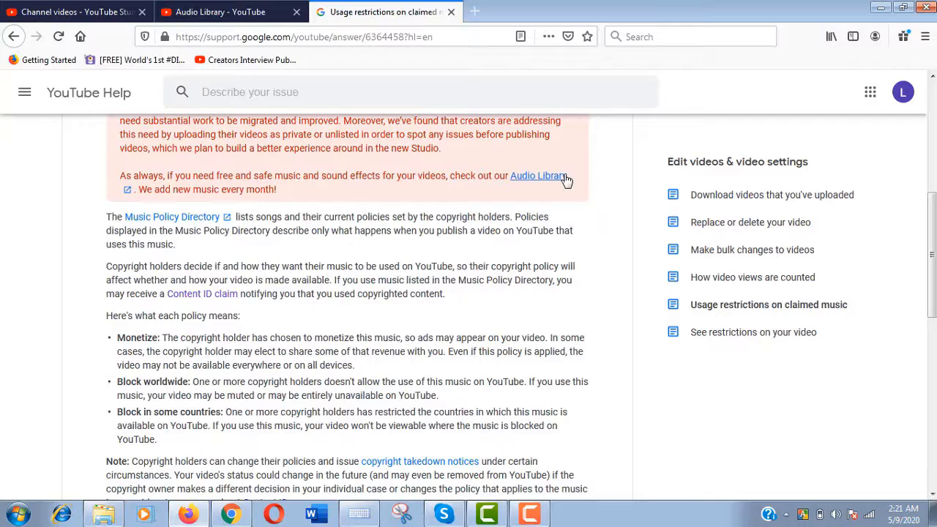
# Step: Open the Audio Library link from the article and select its web address
pyautogui.click(538, 176)
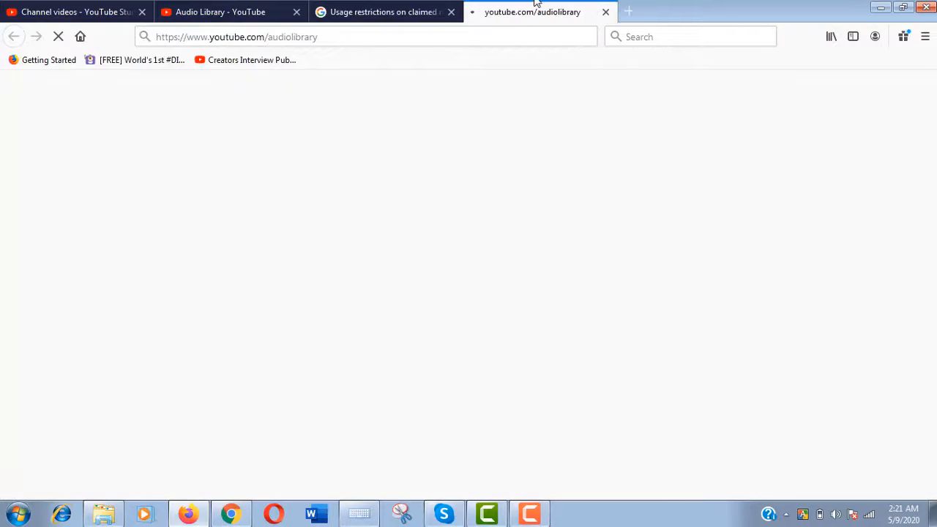
pyautogui.click(293, 37)
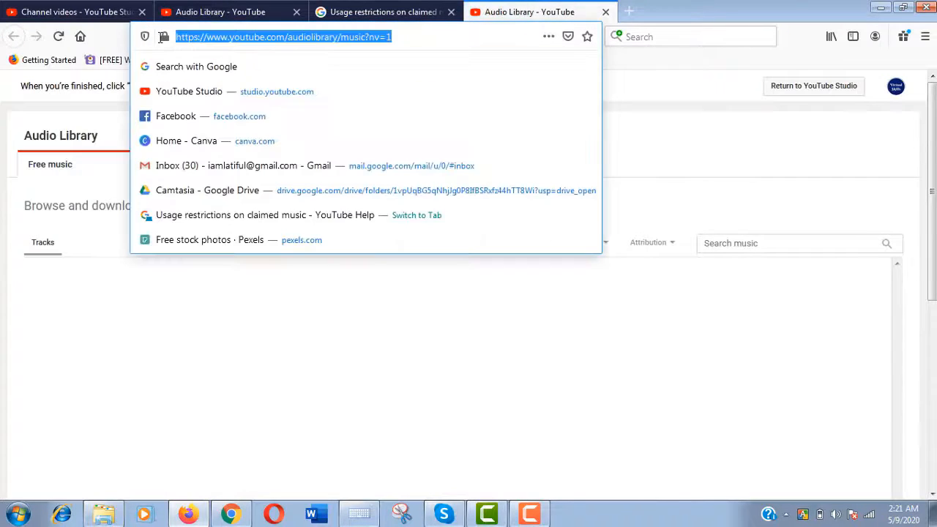
pyautogui.rightClick(284, 37)
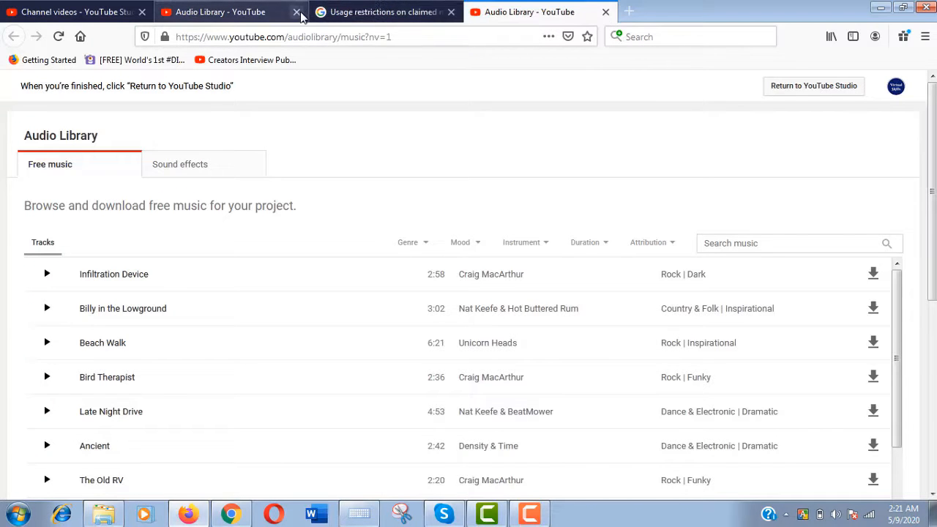
# Step: Close the duplicate tab and filter tracks to Bright mood with attribution not required
pyautogui.click(296, 12)
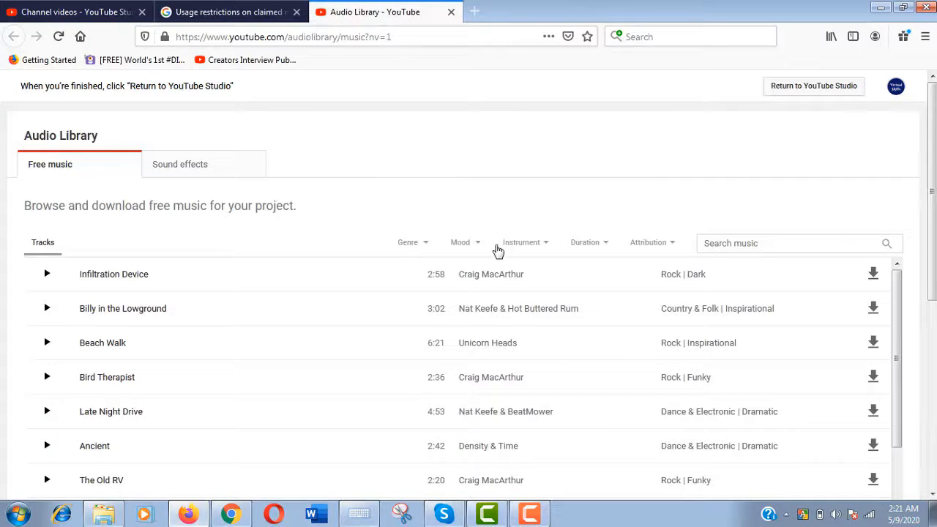
pyautogui.click(408, 242)
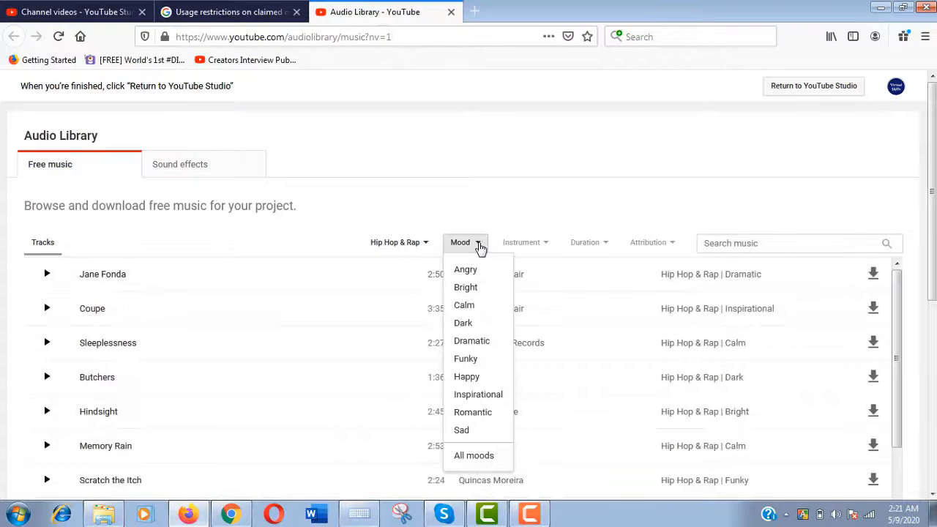
pyautogui.click(466, 287)
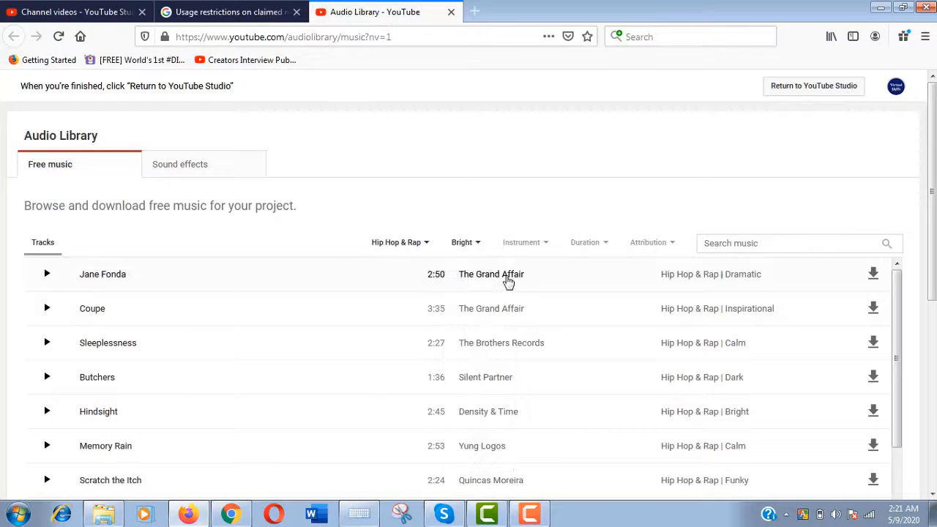
pyautogui.click(522, 242)
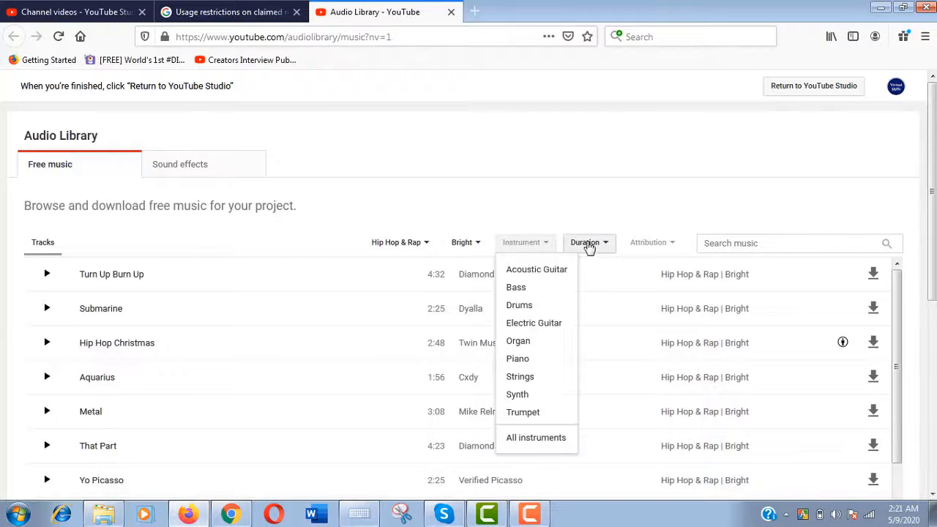
pyautogui.click(589, 242)
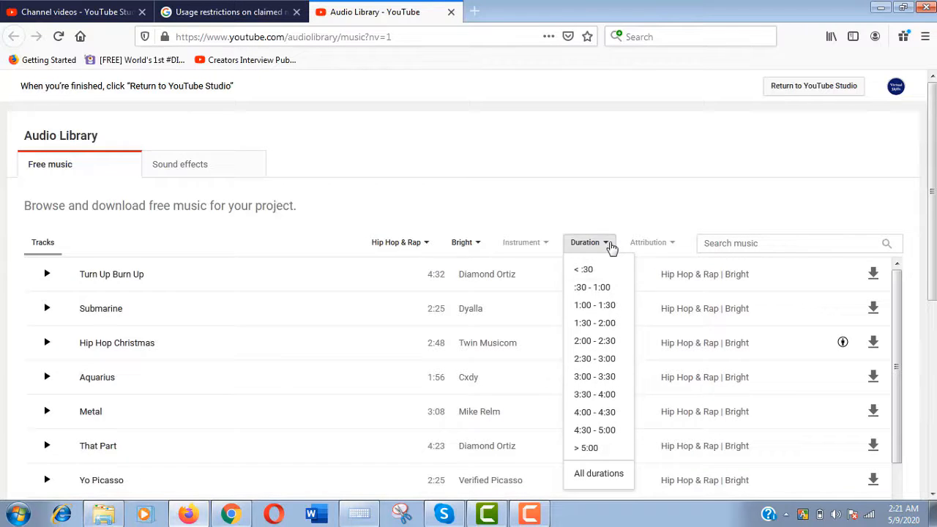
pyautogui.click(650, 242)
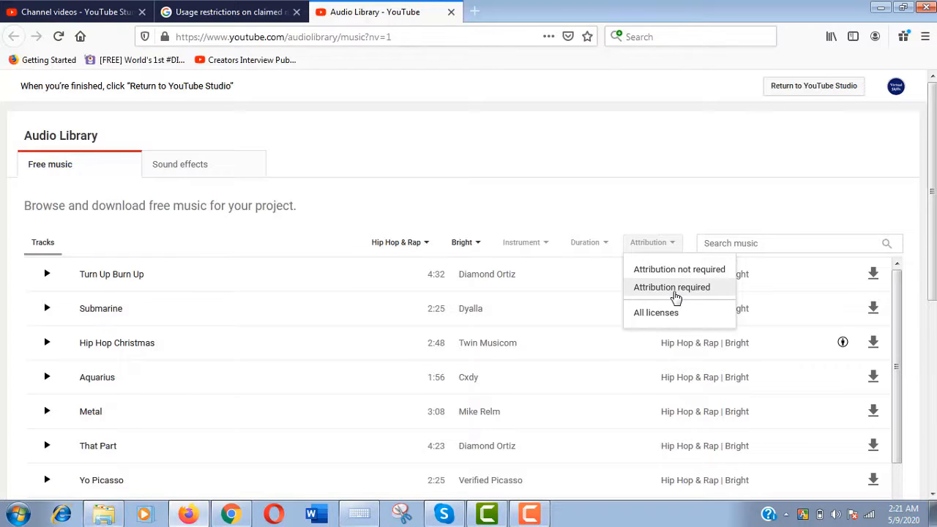
pyautogui.moveTo(843, 343)
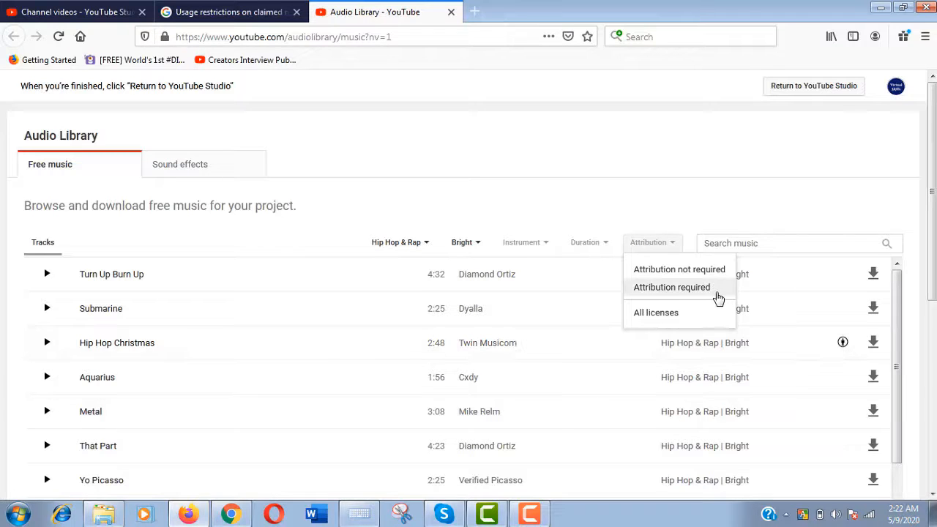
pyautogui.click(679, 269)
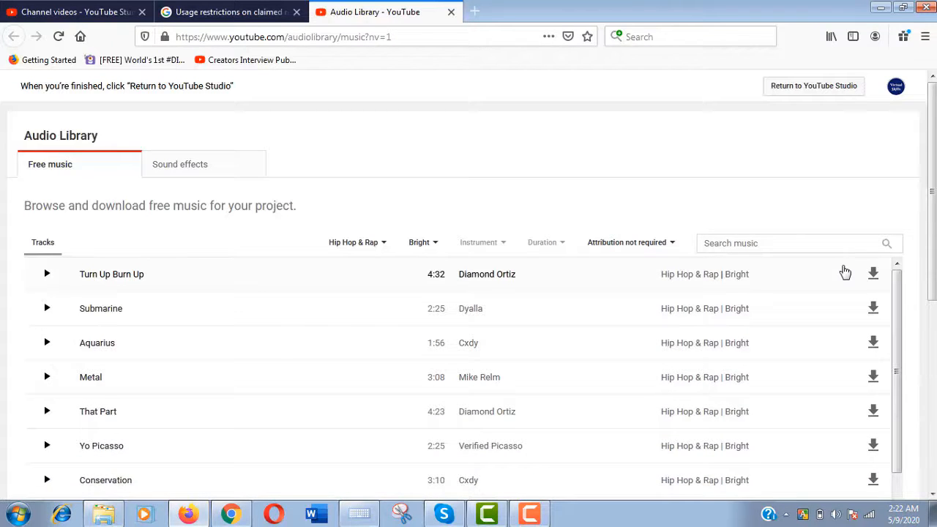
pyautogui.moveTo(874, 309)
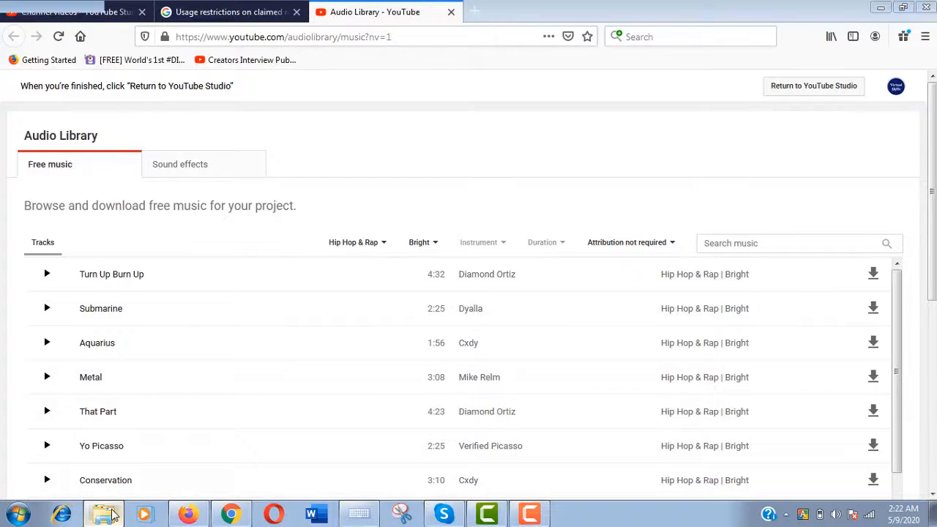
# Step: Open a new blank Firefox tab for the next music source
pyautogui.click(103, 512)
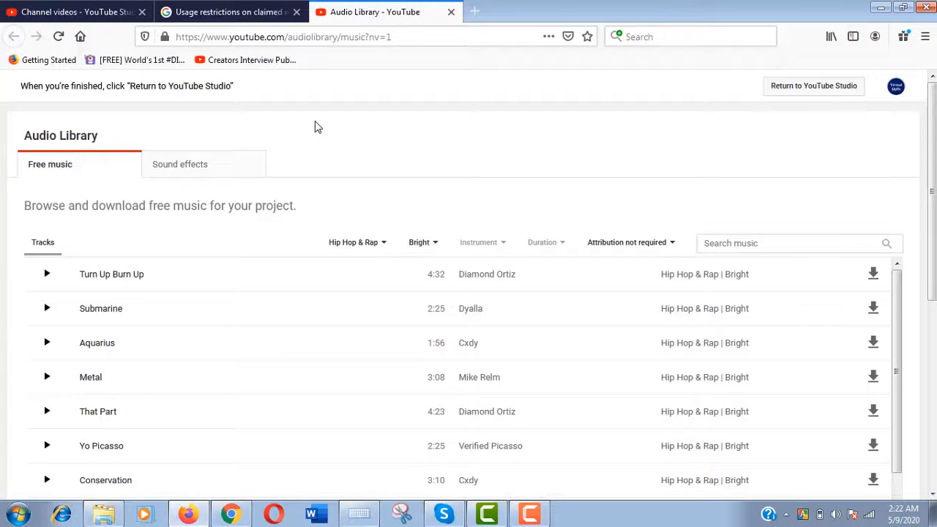
pyautogui.moveTo(474, 12)
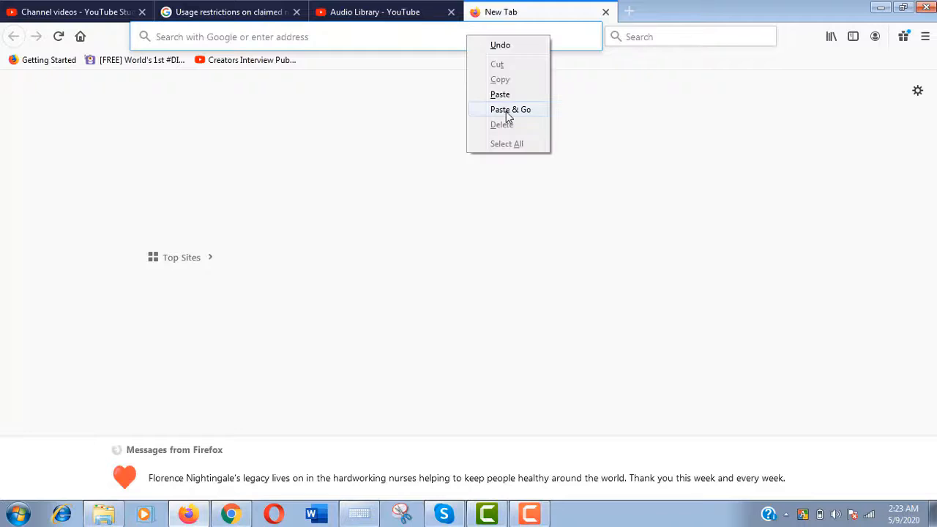
# Step: Load the NoCopyrightSounds channel URL and show its Videos page
pyautogui.click(510, 109)
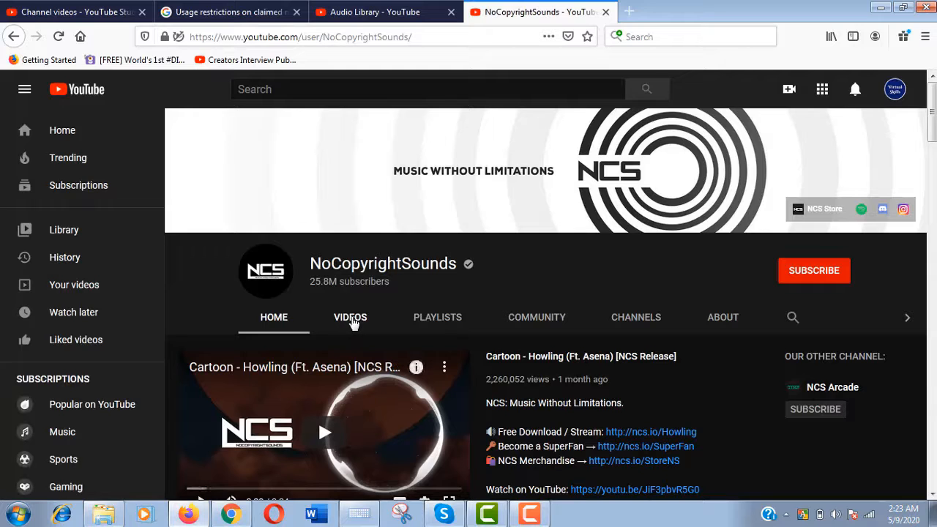
pyautogui.click(350, 317)
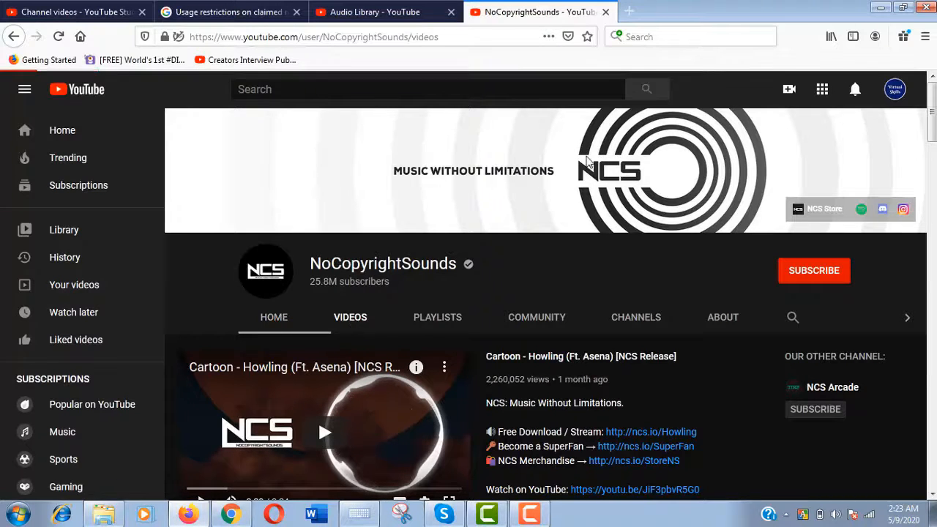
pyautogui.click(350, 317)
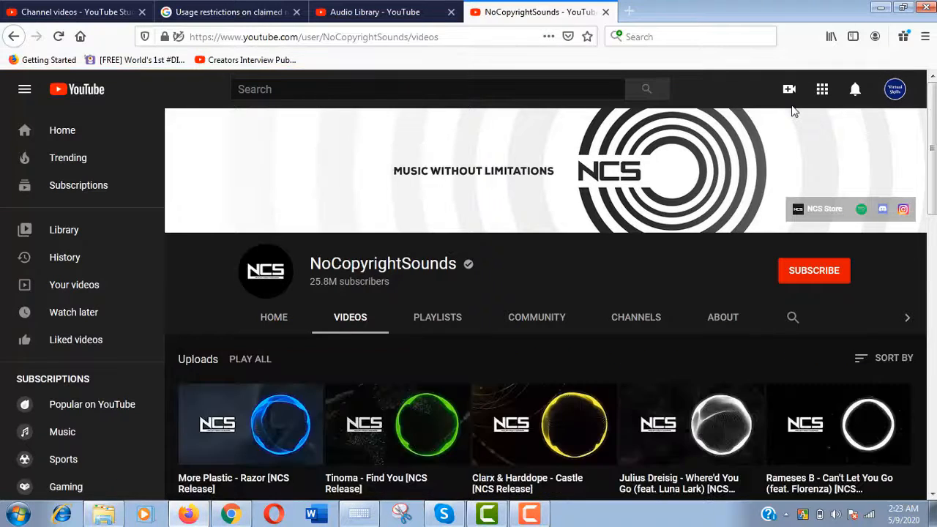
pyautogui.moveTo(263, 416)
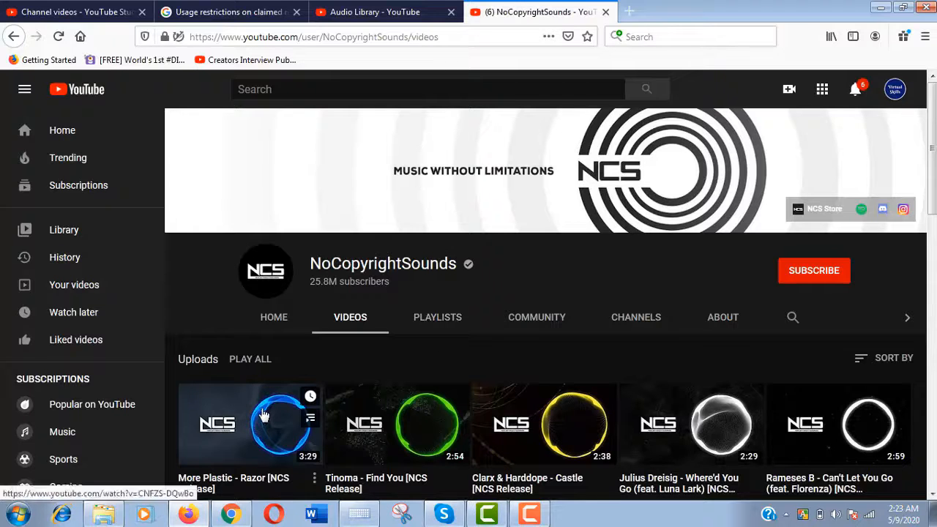
# Step: Open More Plastic - Razor in a new tab and highlight its description credit text
pyautogui.rightClick(263, 416)
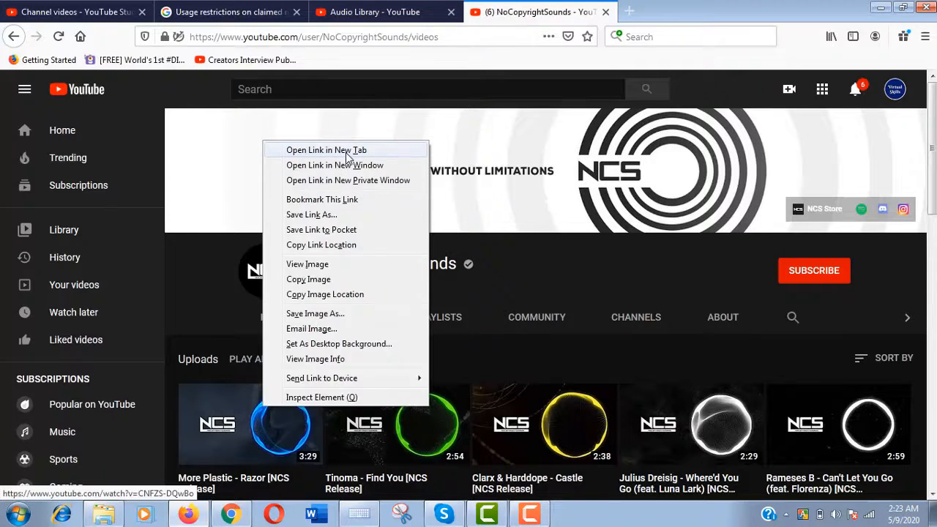
pyautogui.click(327, 150)
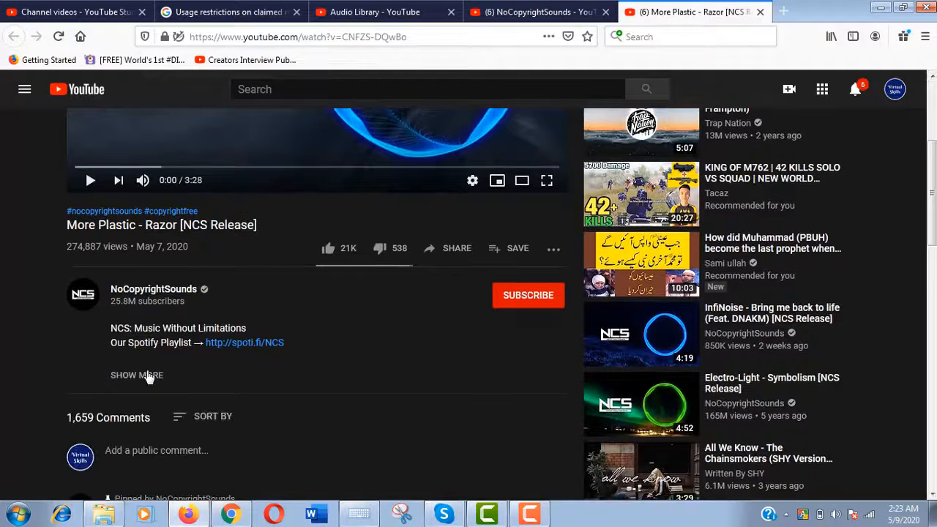
pyautogui.click(137, 374)
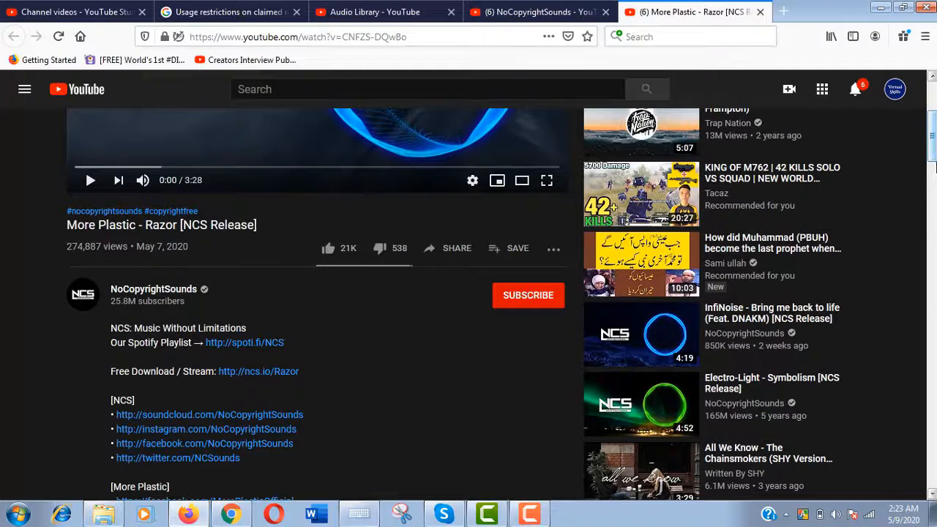
pyautogui.scroll(-3)
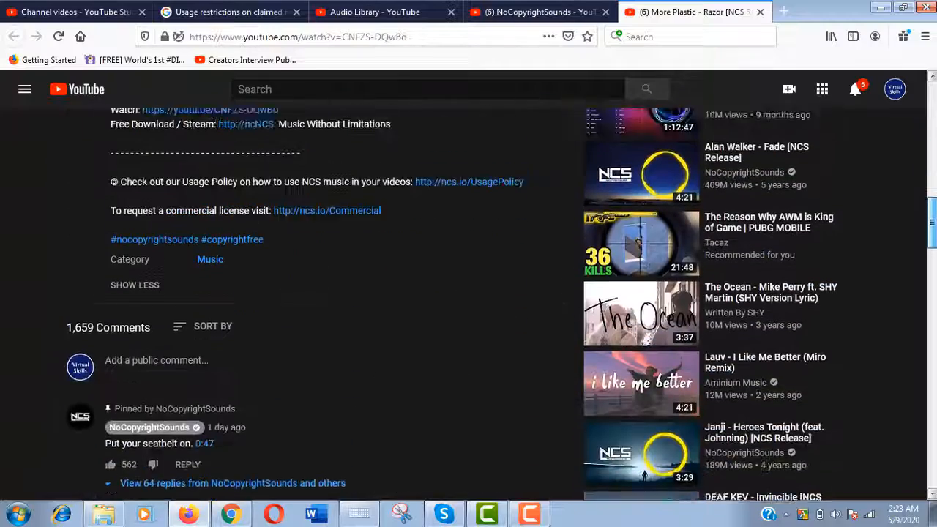
pyautogui.scroll(3)
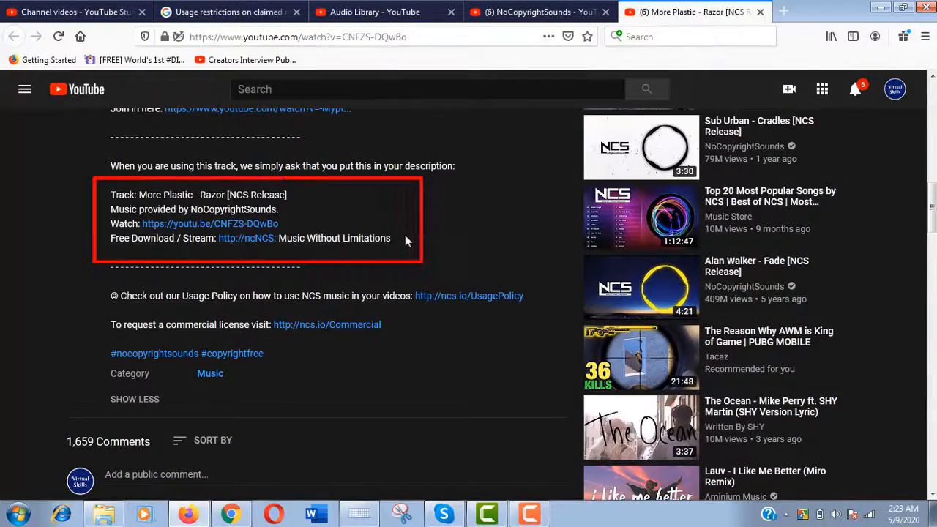
pyautogui.moveTo(110, 195); pyautogui.dragTo(391, 238)
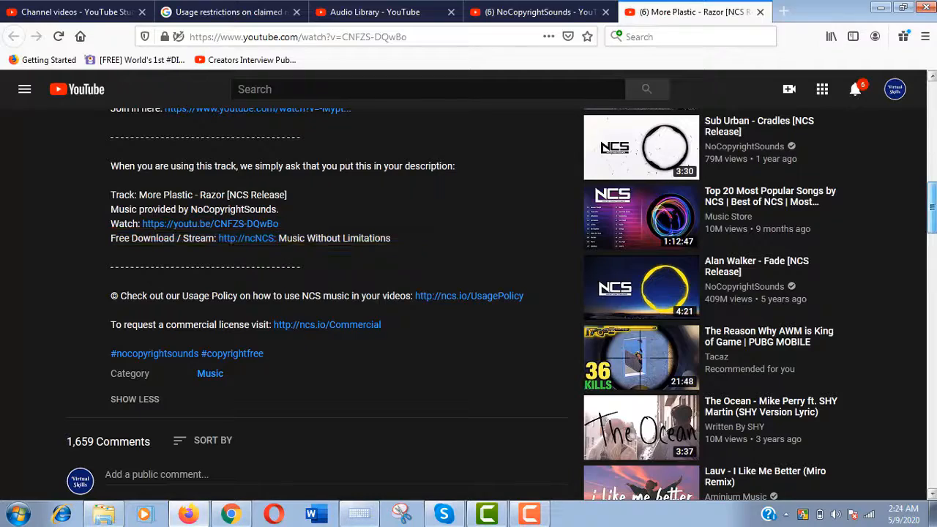
pyautogui.scroll(3)
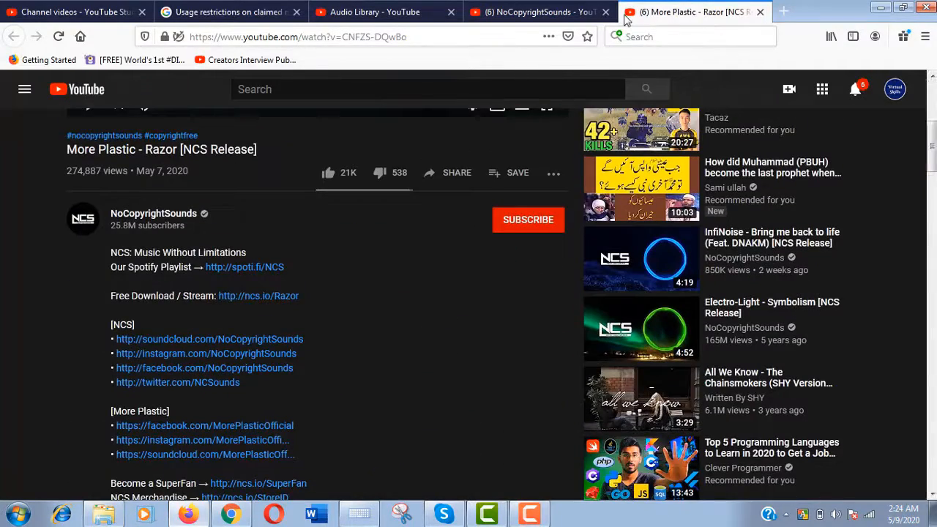
# Step: Return to the NoCopyrightSounds channel and view its About page
pyautogui.click(154, 213)
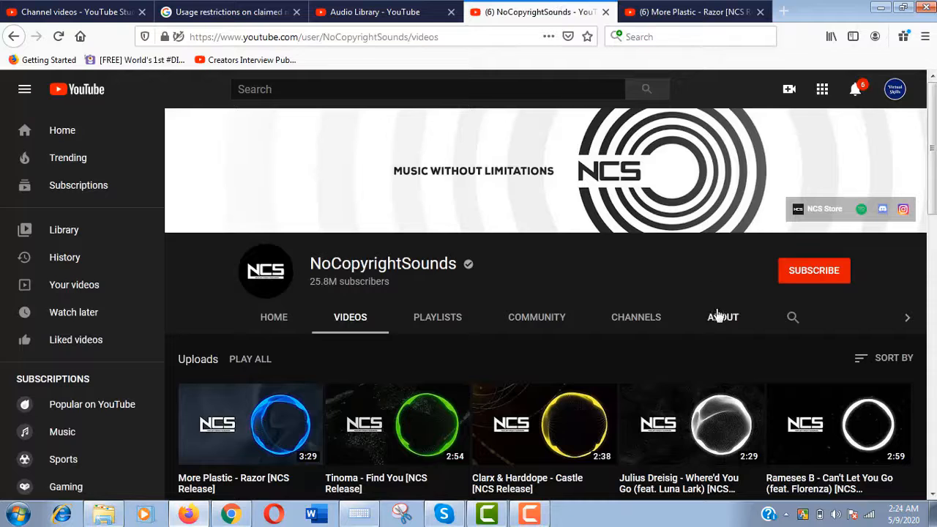
pyautogui.click(722, 317)
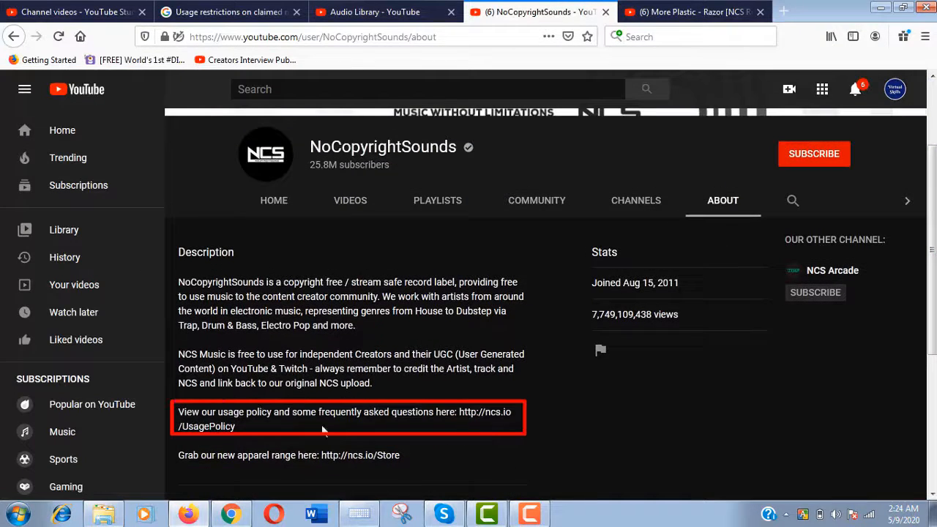
pyautogui.click(784, 12)
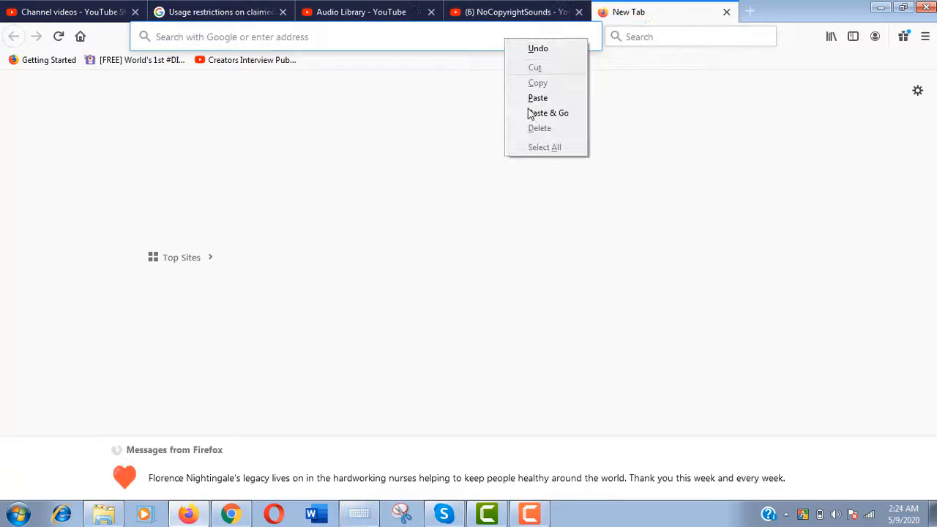
# Step: Load the Audio Library channel URL and show its uploaded videos
pyautogui.click(548, 113)
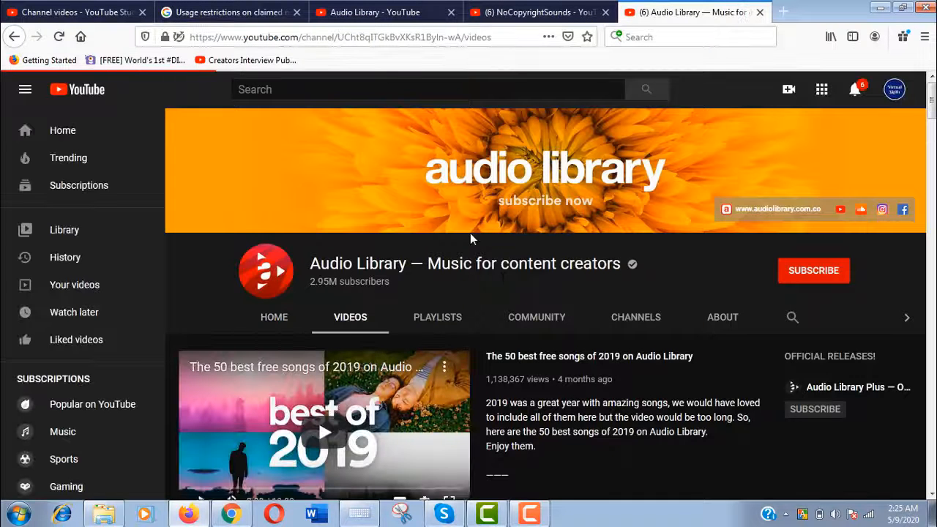
pyautogui.click(350, 317)
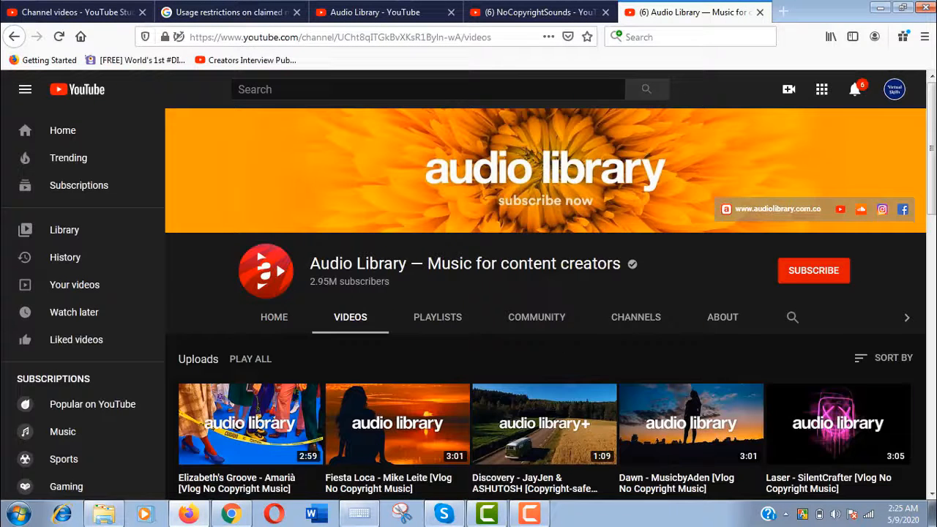
pyautogui.moveTo(501, 418)
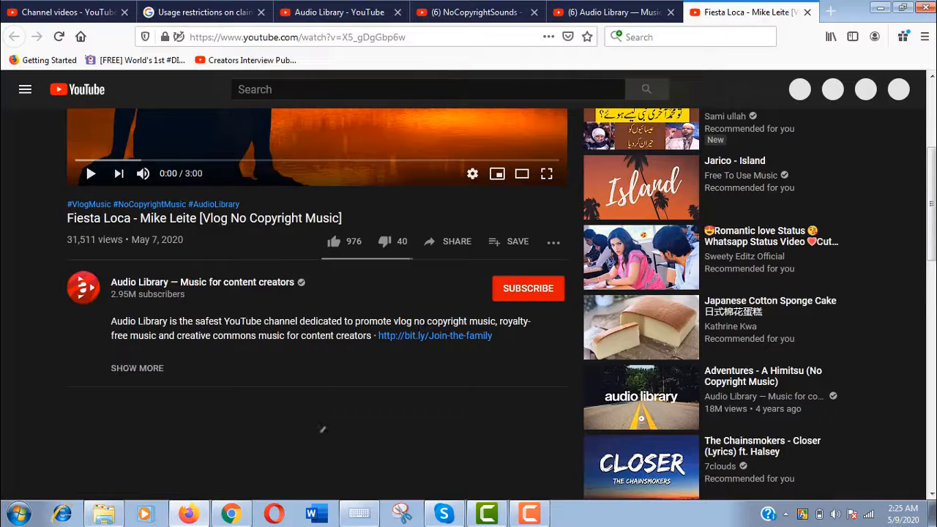
# Step: Expand Fiesta Loca's description, read its attribution block, and close the video tab
pyautogui.click(137, 368)
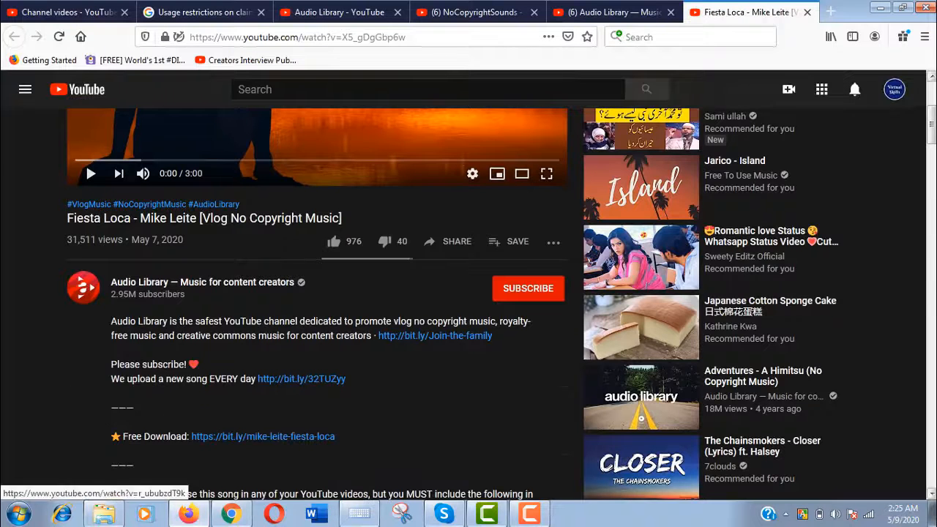
pyautogui.scroll(-3)
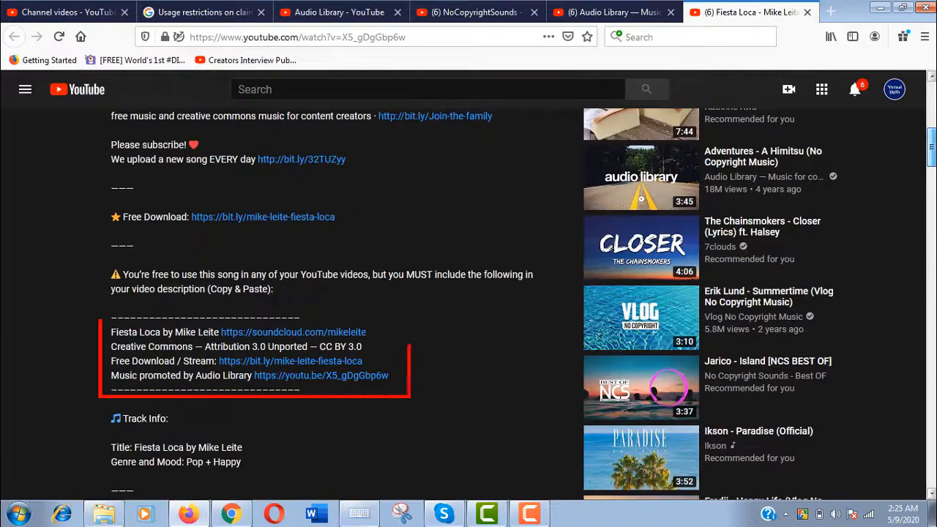
pyautogui.scroll(-3)
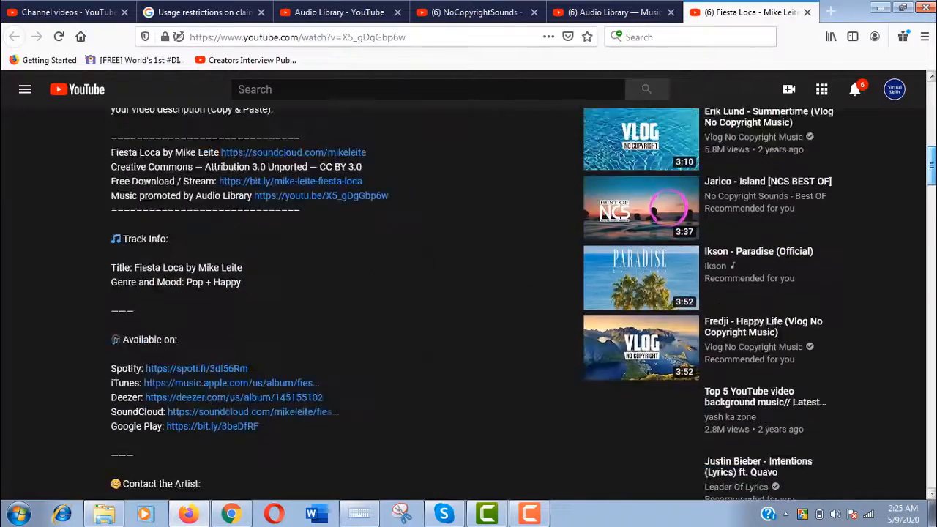
pyautogui.scroll(-3)
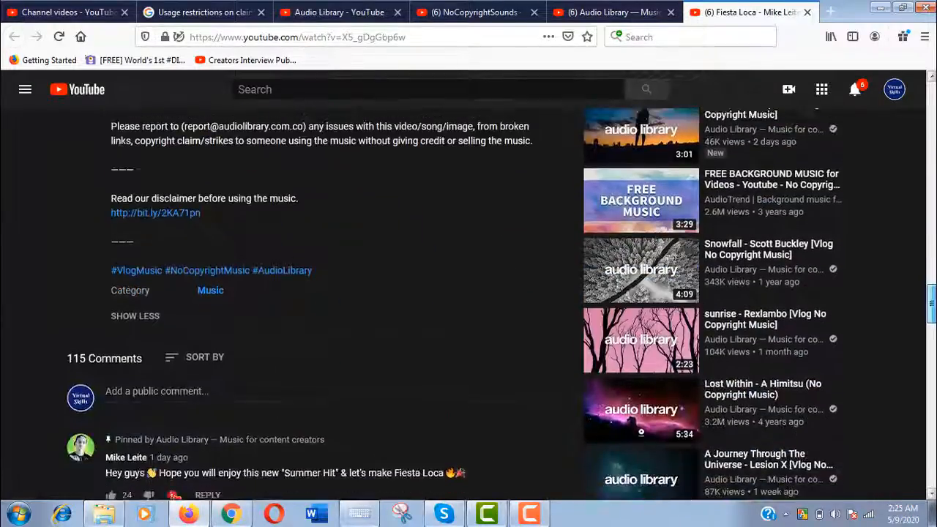
pyautogui.scroll(-3)
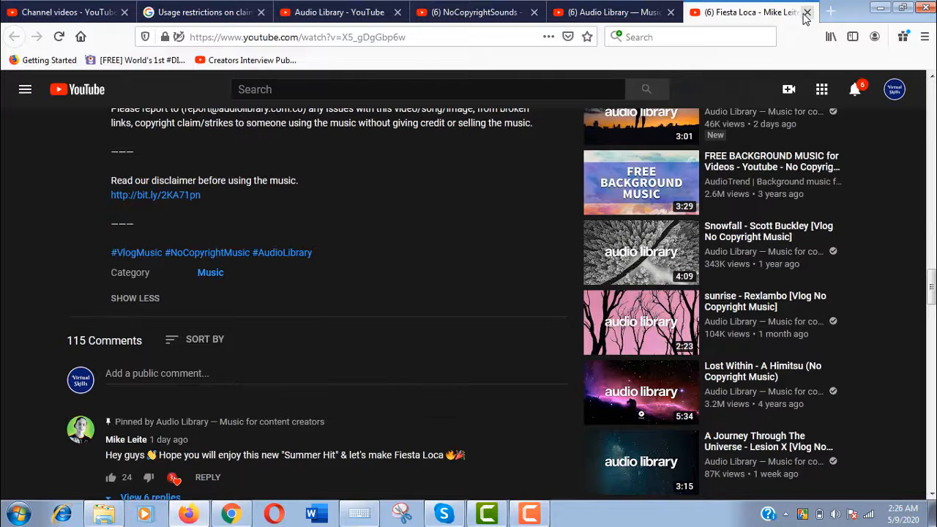
pyautogui.click(807, 13)
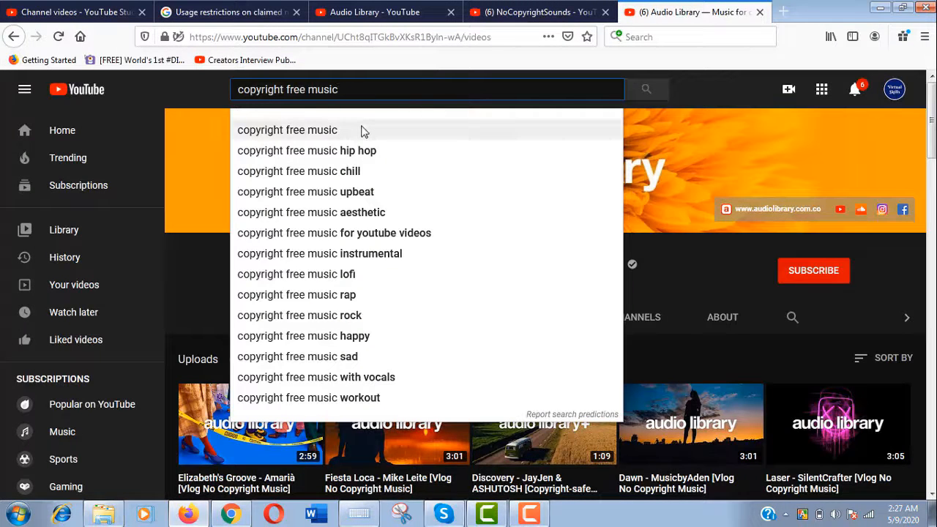
# Step: Search 'copyright free music' and limit results to channels
pyautogui.click(288, 130)
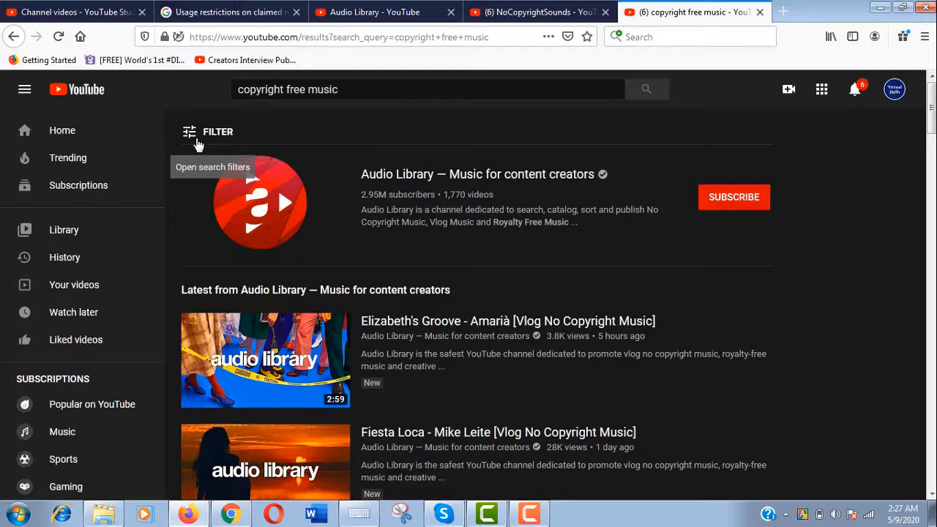
pyautogui.click(218, 132)
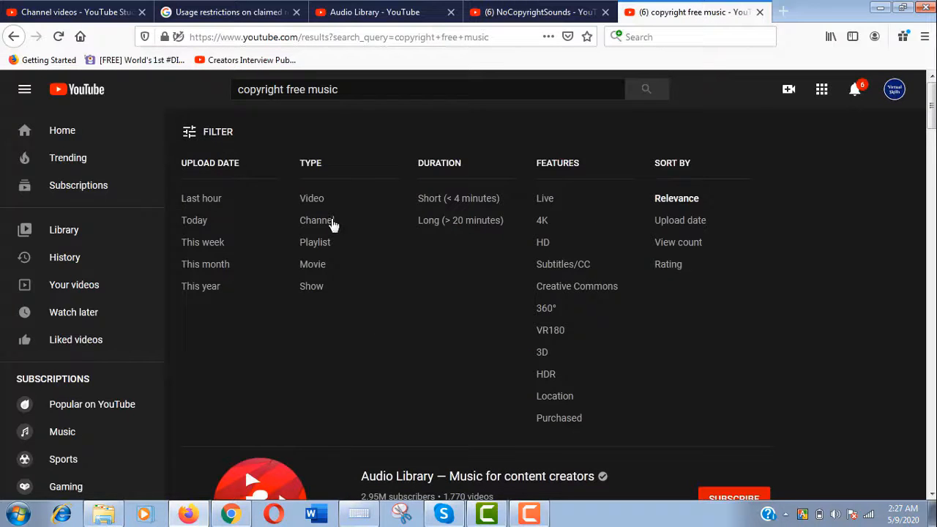
pyautogui.click(317, 221)
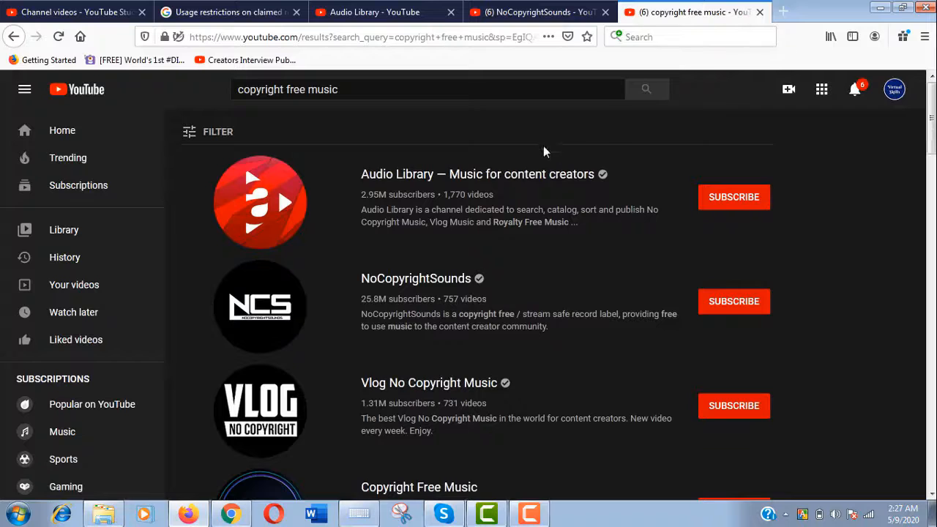
pyautogui.moveTo(612, 156)
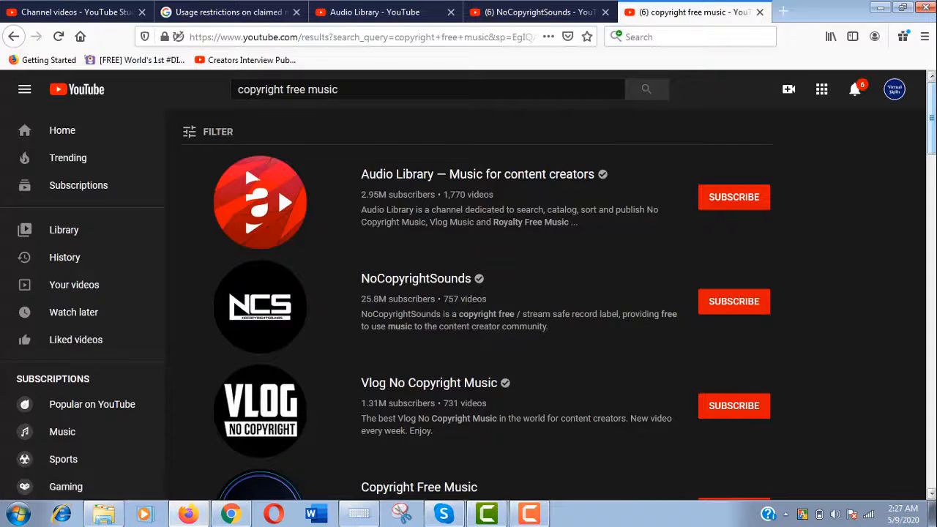
# Step: Browse the channel results and open Audio Library — Music for content creators
pyautogui.scroll(-3)
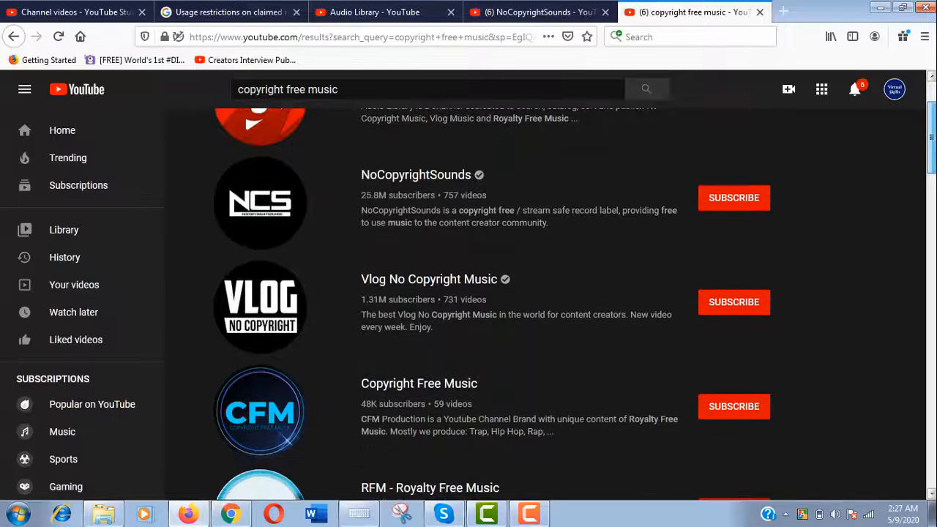
pyautogui.scroll(-3)
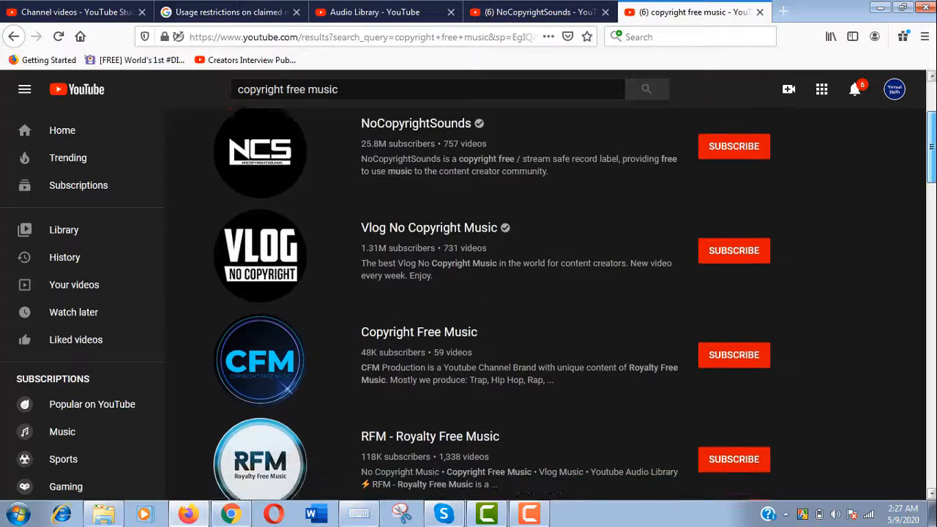
pyautogui.scroll(-3)
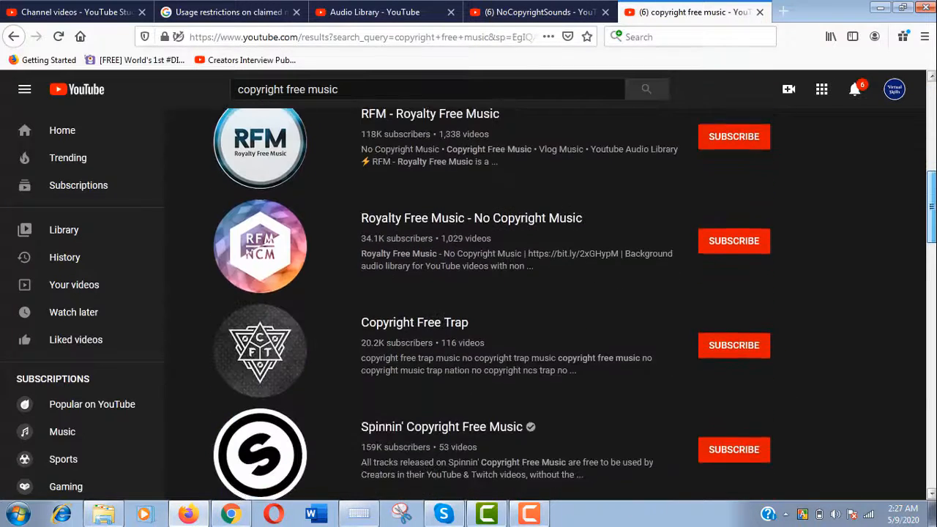
pyautogui.scroll(-3)
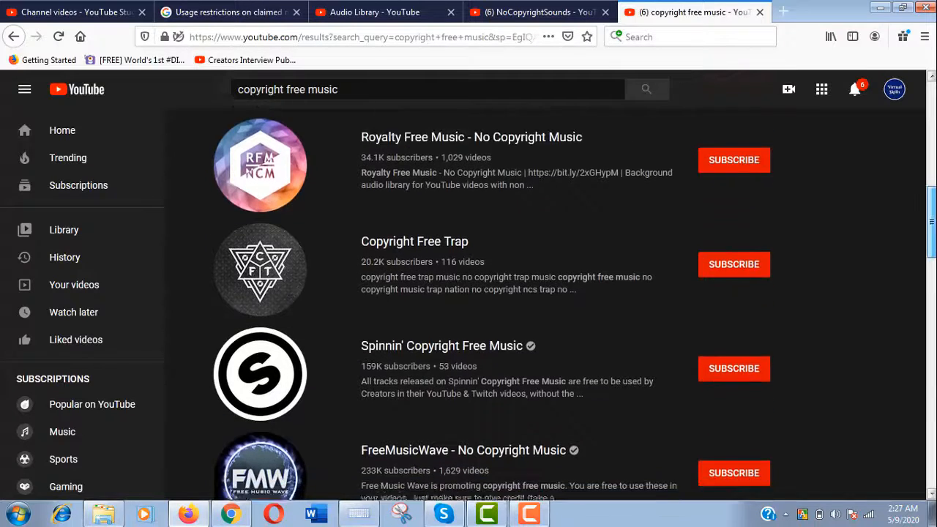
pyautogui.scroll(-3)
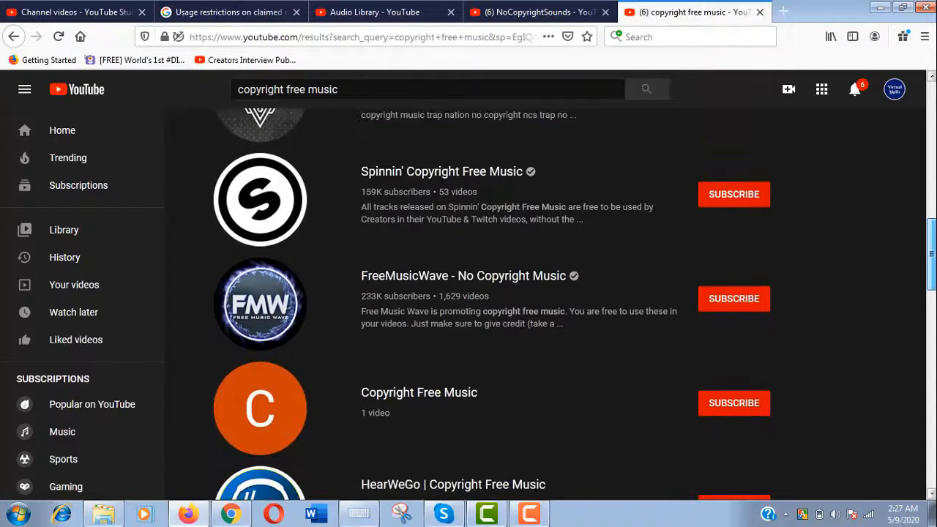
pyautogui.scroll(3)
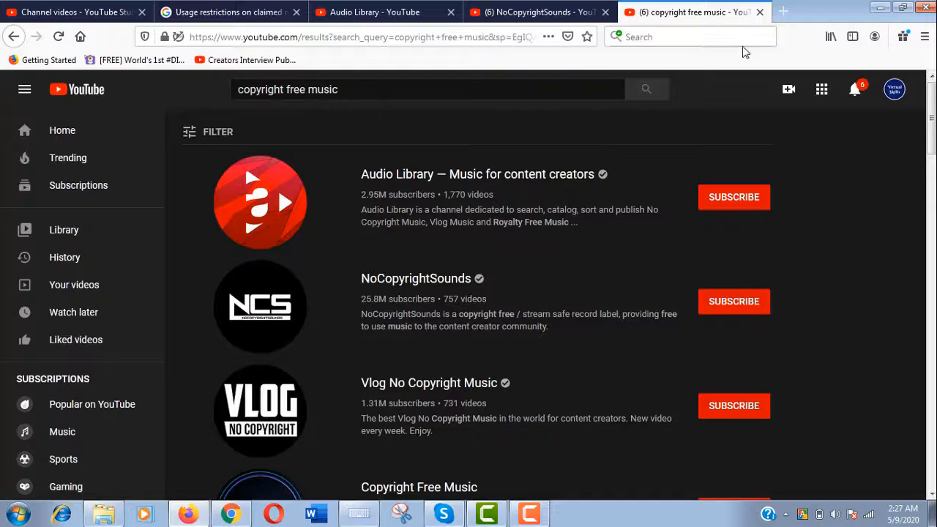
pyautogui.click(478, 174)
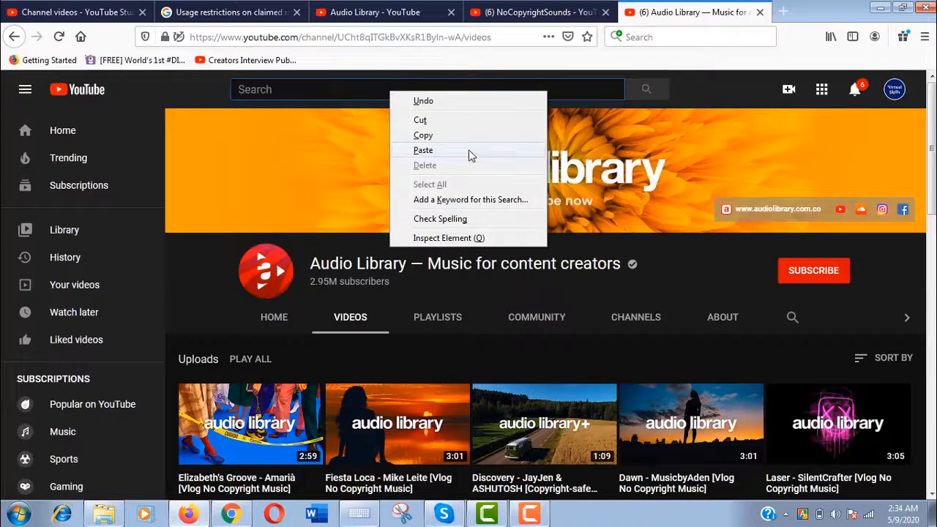
# Step: Search copyright free vocals and open the 'No Copyright Music with vocals' playlist
pyautogui.click(423, 150)
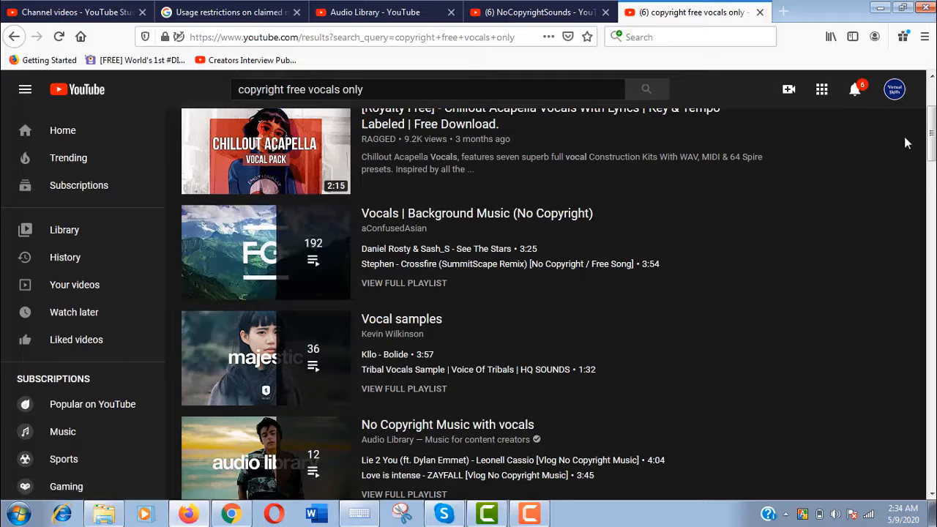
pyautogui.scroll(-3)
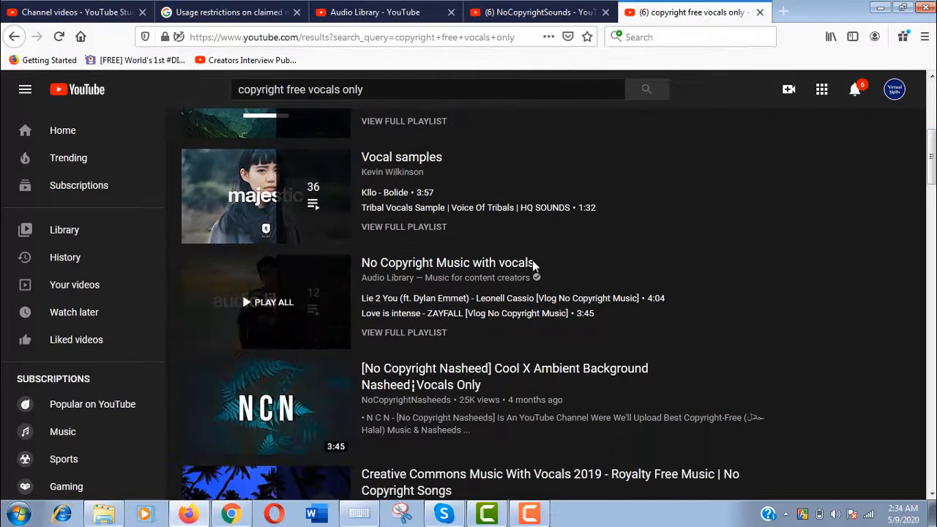
pyautogui.click(218, 132)
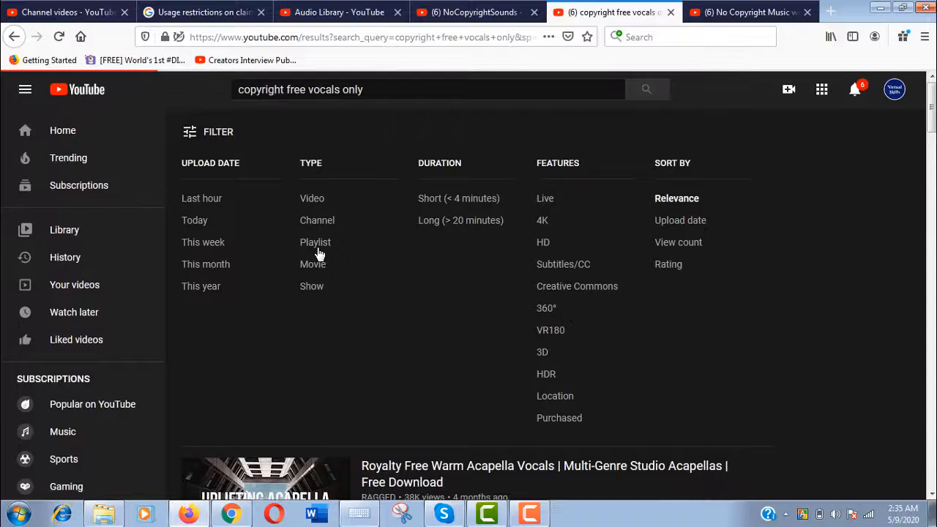
pyautogui.click(747, 12)
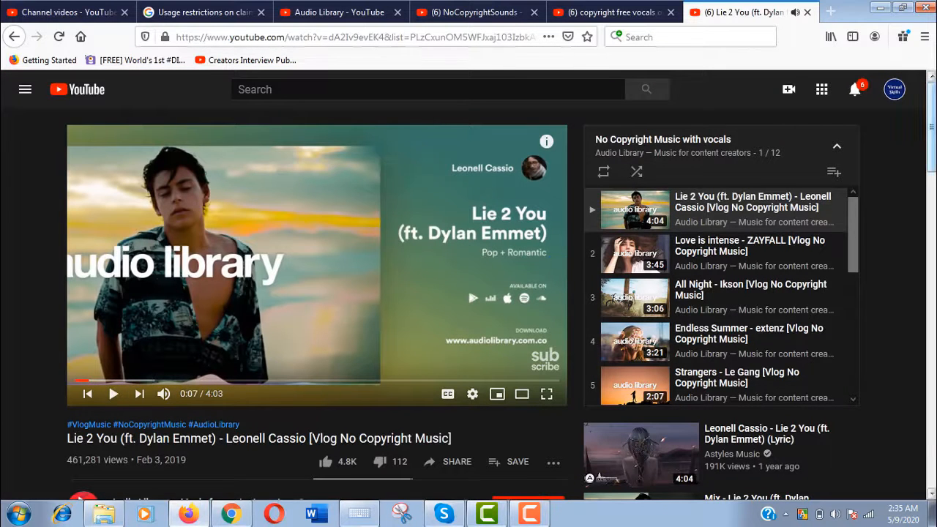
# Step: Expand the Lie 2 You video's full description and scroll through its credits
pyautogui.scroll(-3)
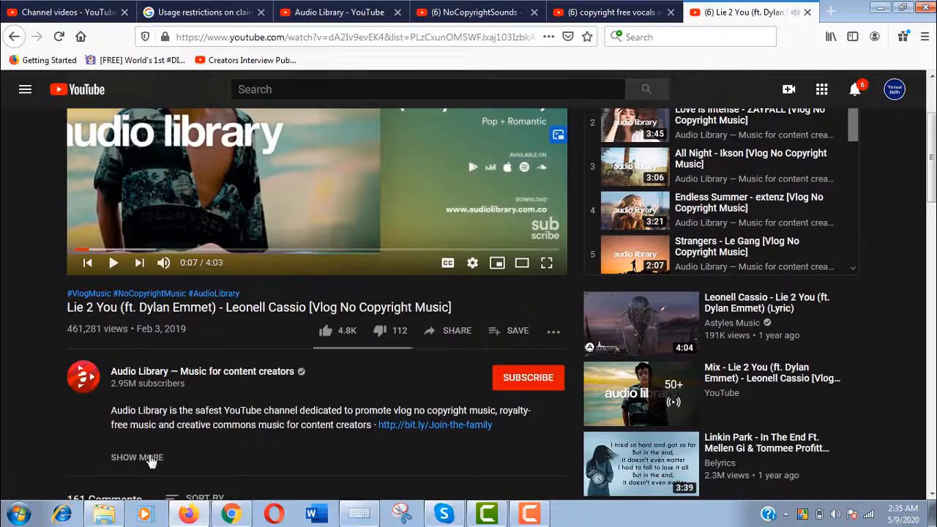
pyautogui.click(137, 457)
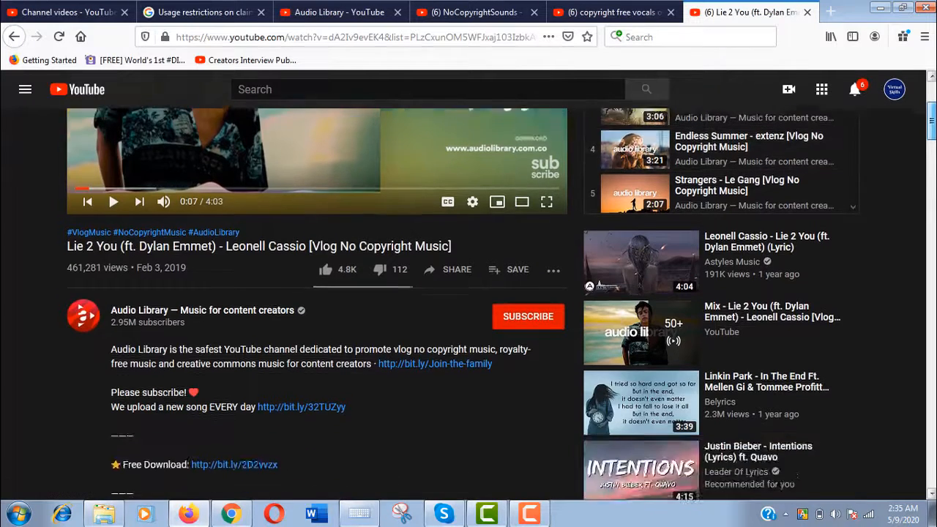
pyautogui.scroll(-3)
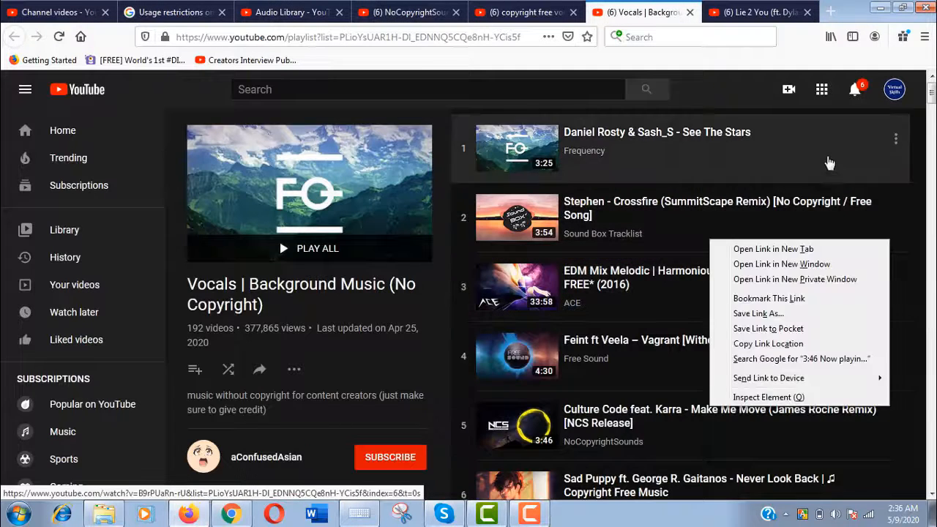
# Step: Open Culture Code's Make Me Move in a new tab and review its NCS licensing description
pyautogui.click(772, 249)
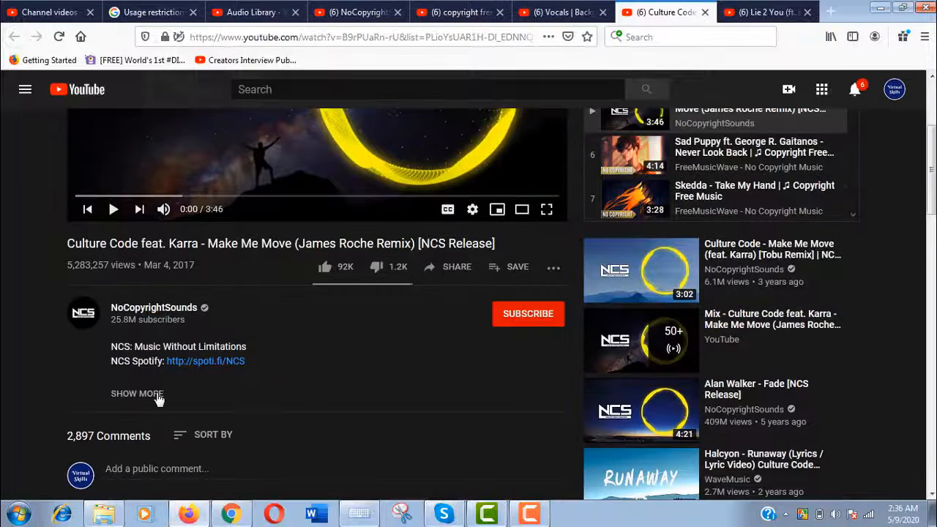
pyautogui.click(137, 393)
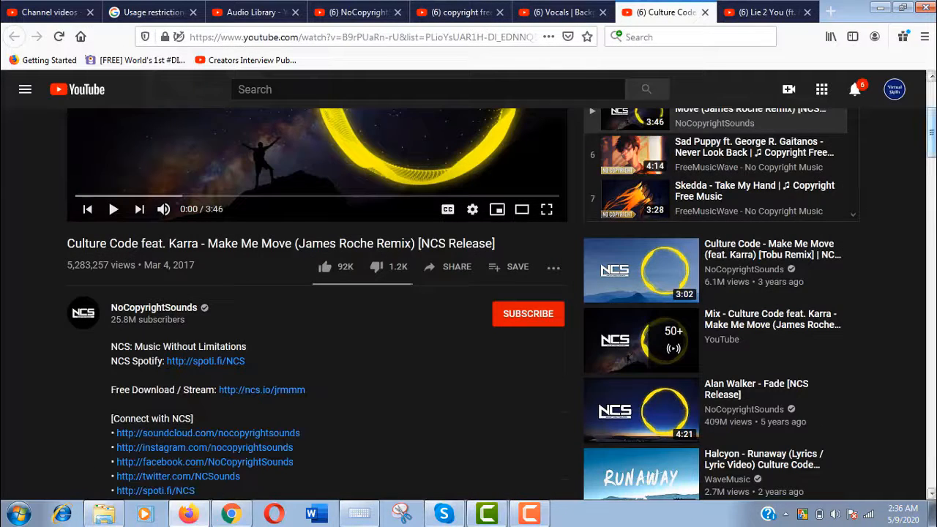
pyautogui.scroll(-3)
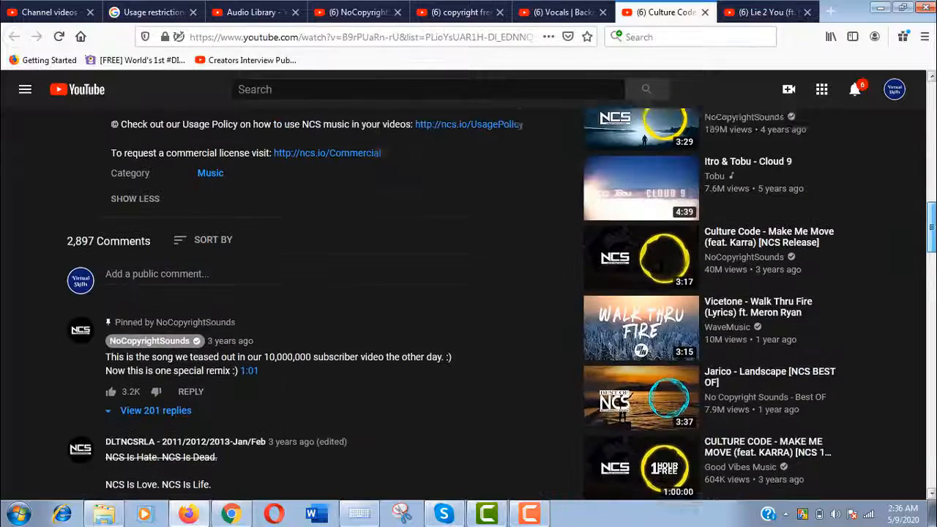
pyautogui.scroll(3)
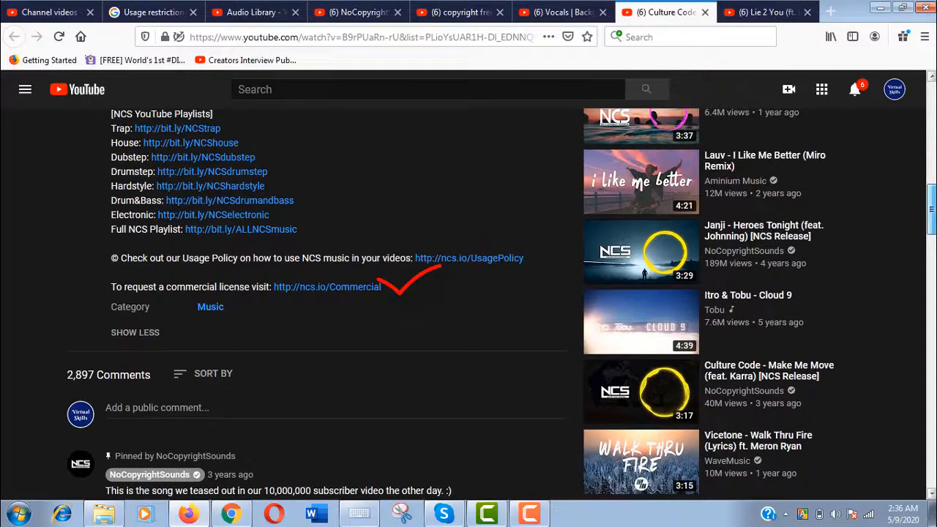
pyautogui.scroll(3)
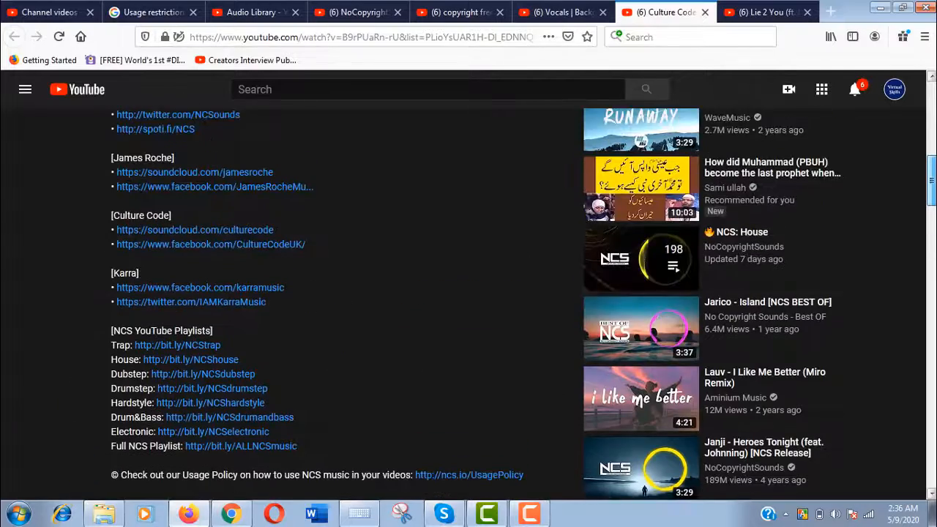
pyautogui.scroll(3)
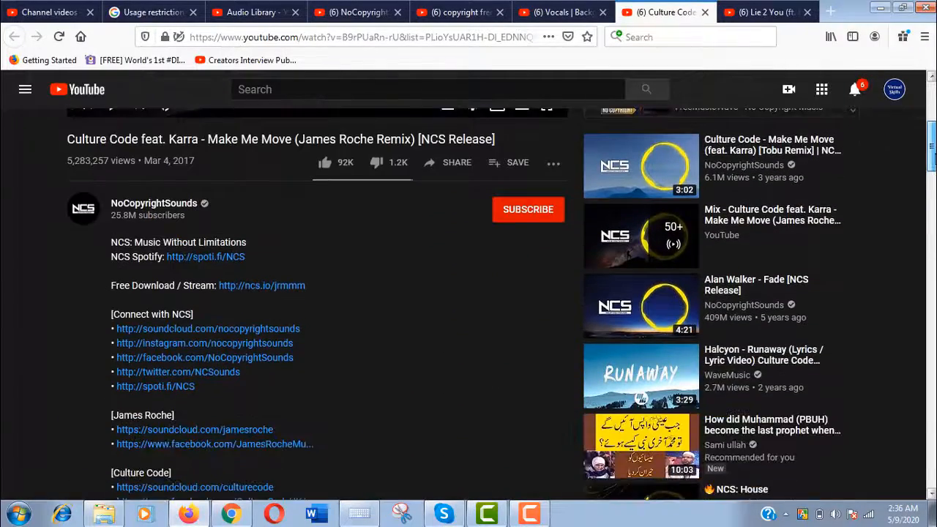
pyautogui.scroll(-3)
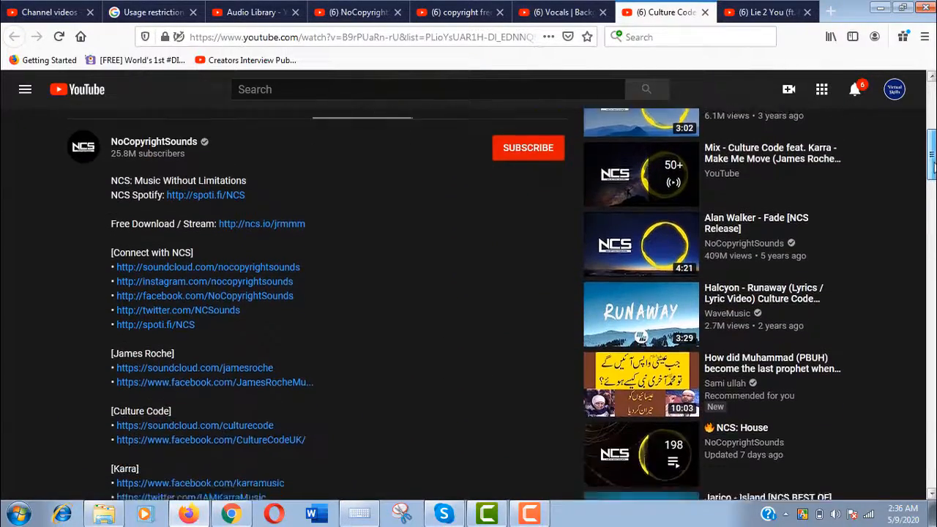
pyautogui.scroll(-3)
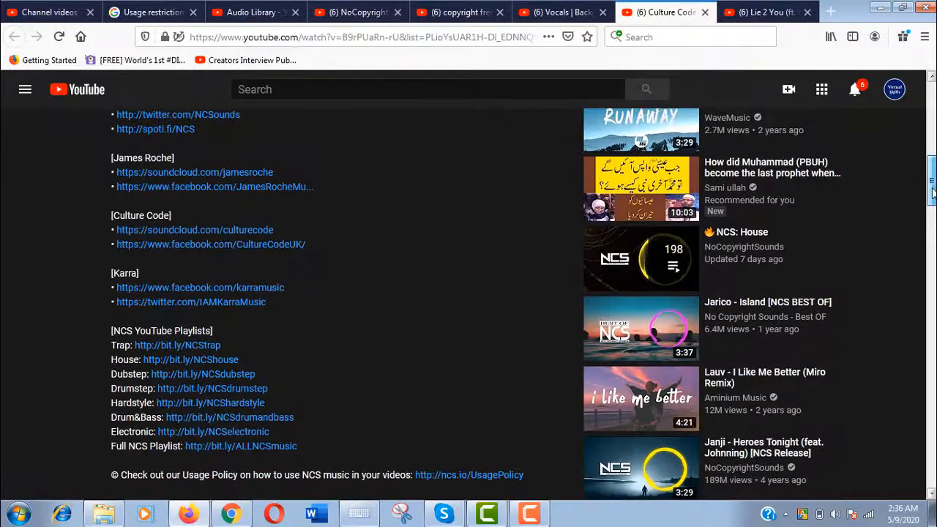
pyautogui.scroll(-3)
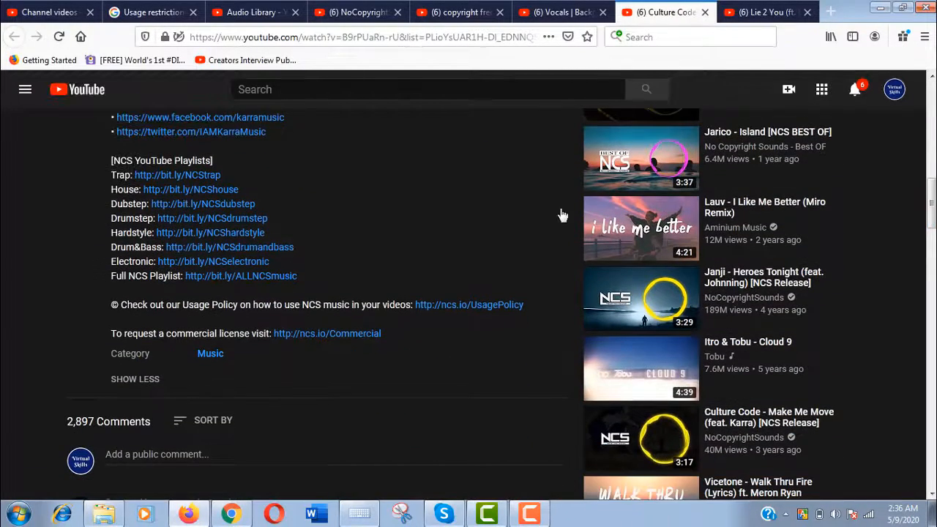
pyautogui.moveTo(326, 333)
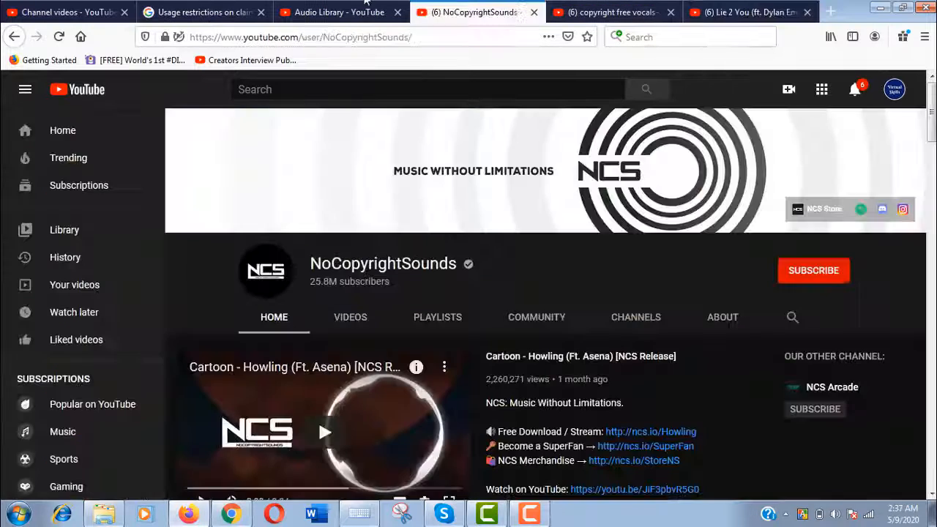
# Step: Switch between the Audio Library and NoCopyrightSounds tabs, ending on the Audio Library list
pyautogui.click(339, 12)
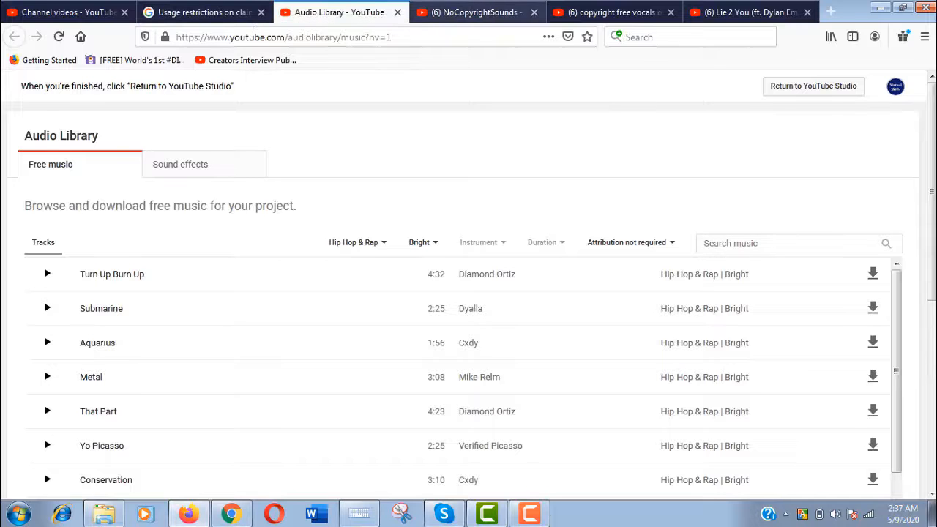
pyautogui.click(476, 12)
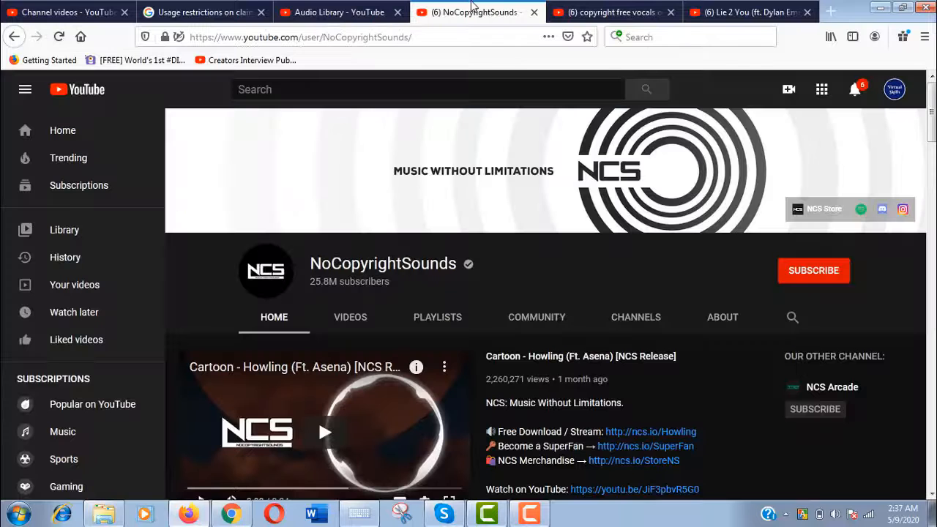
pyautogui.click(340, 12)
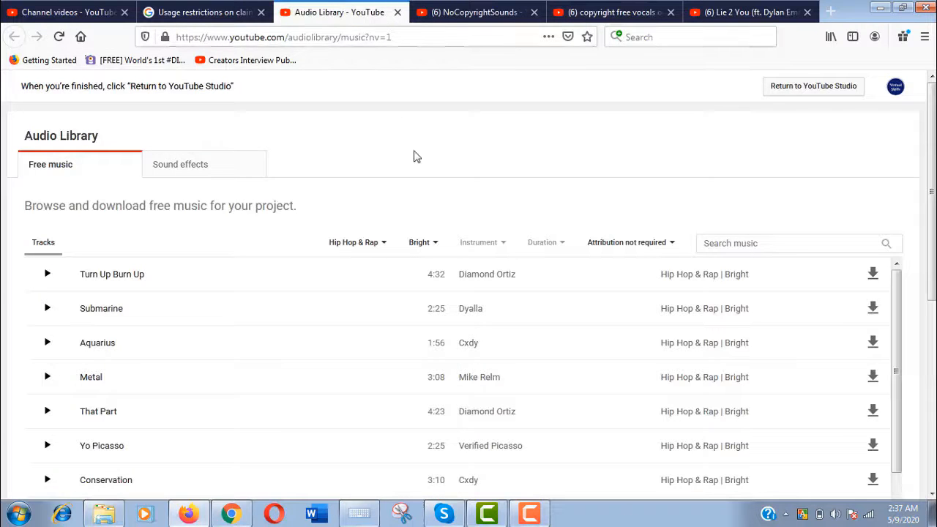
pyautogui.moveTo(290, 433)
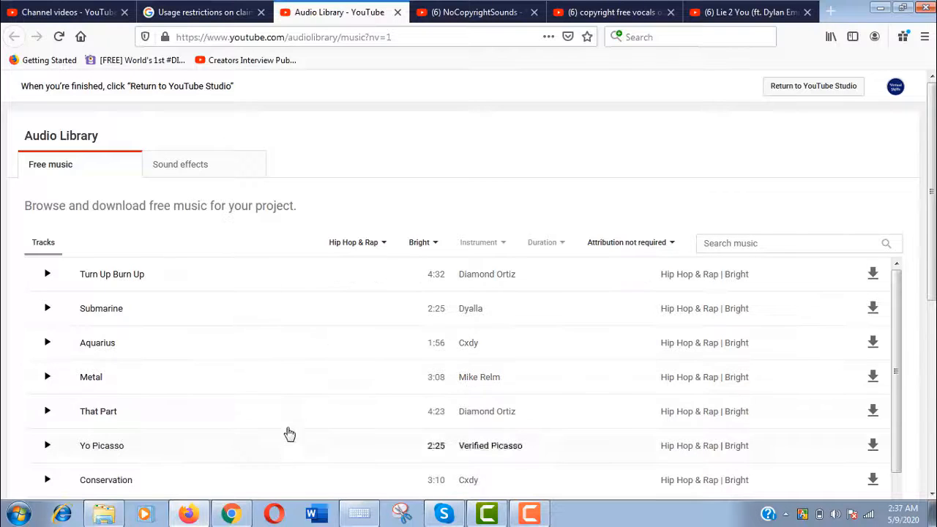
pyautogui.moveTo(370, 160)
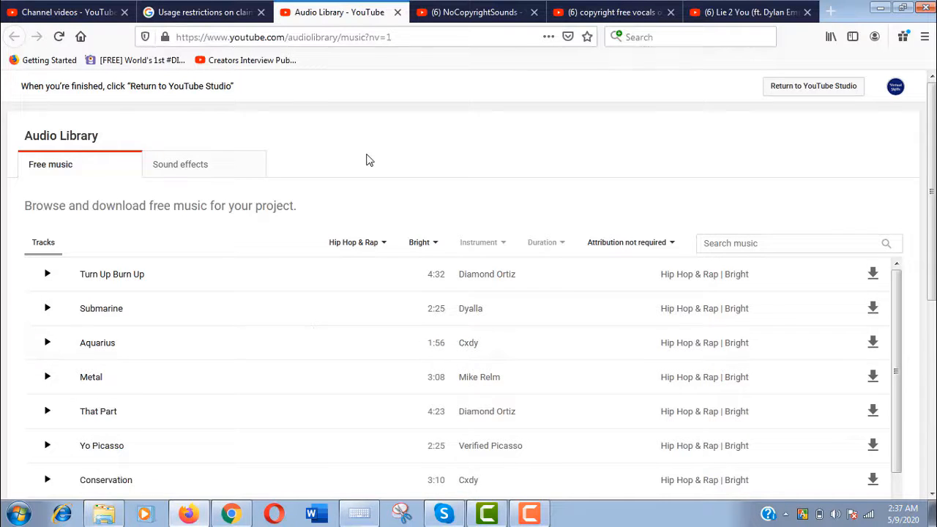
pyautogui.moveTo(350, 128)
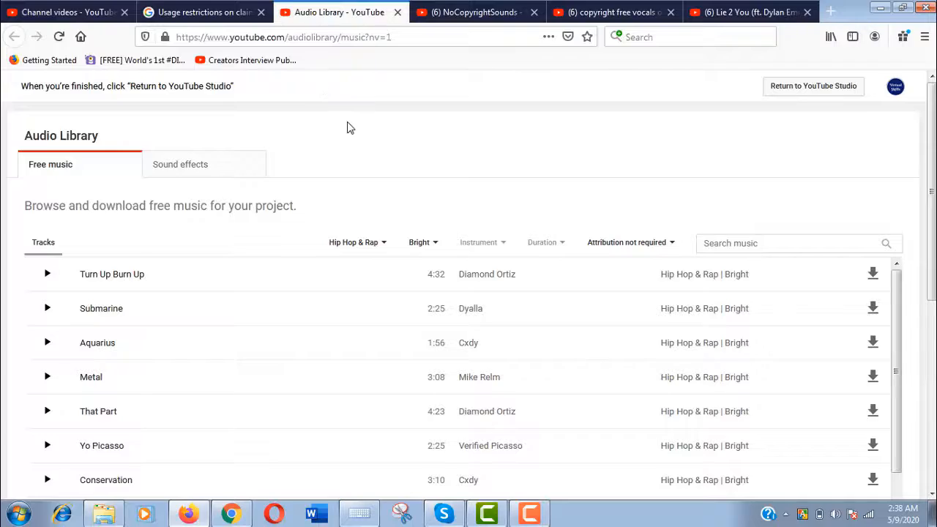